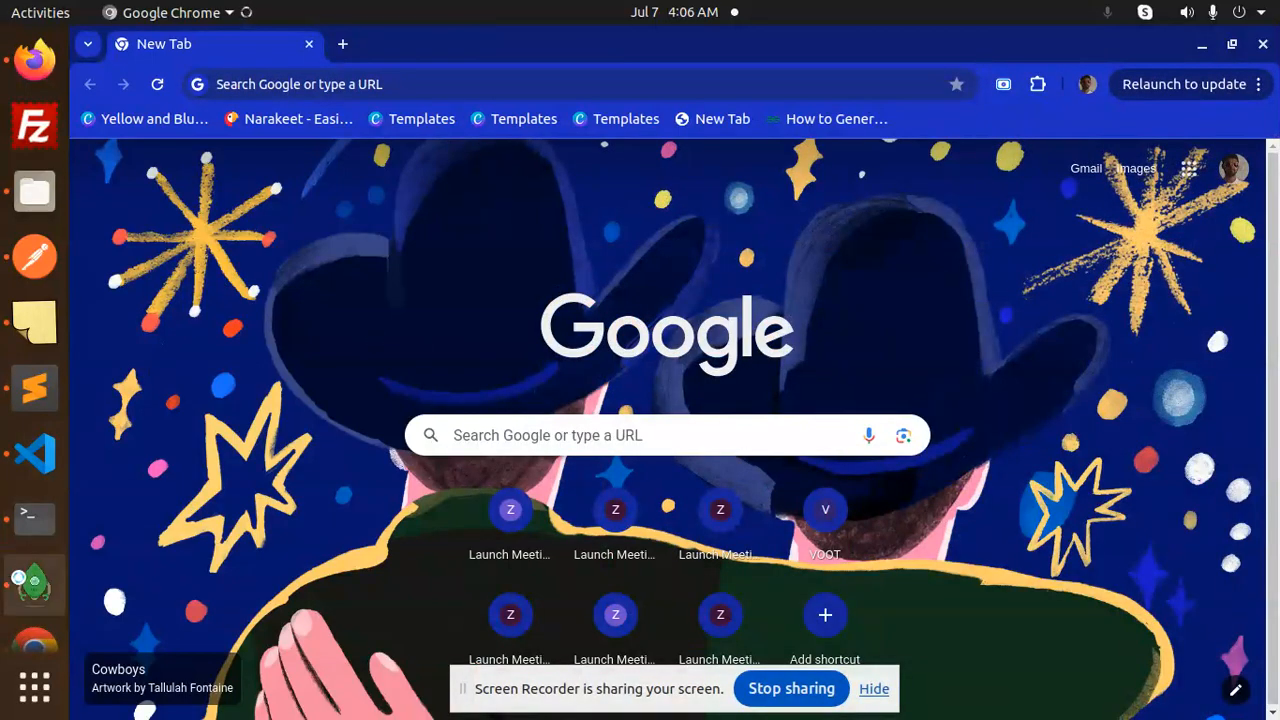
- Read the uuuuu note listing the auth API routes, then return to the untitled Blacklisting note
left_click(34, 388)
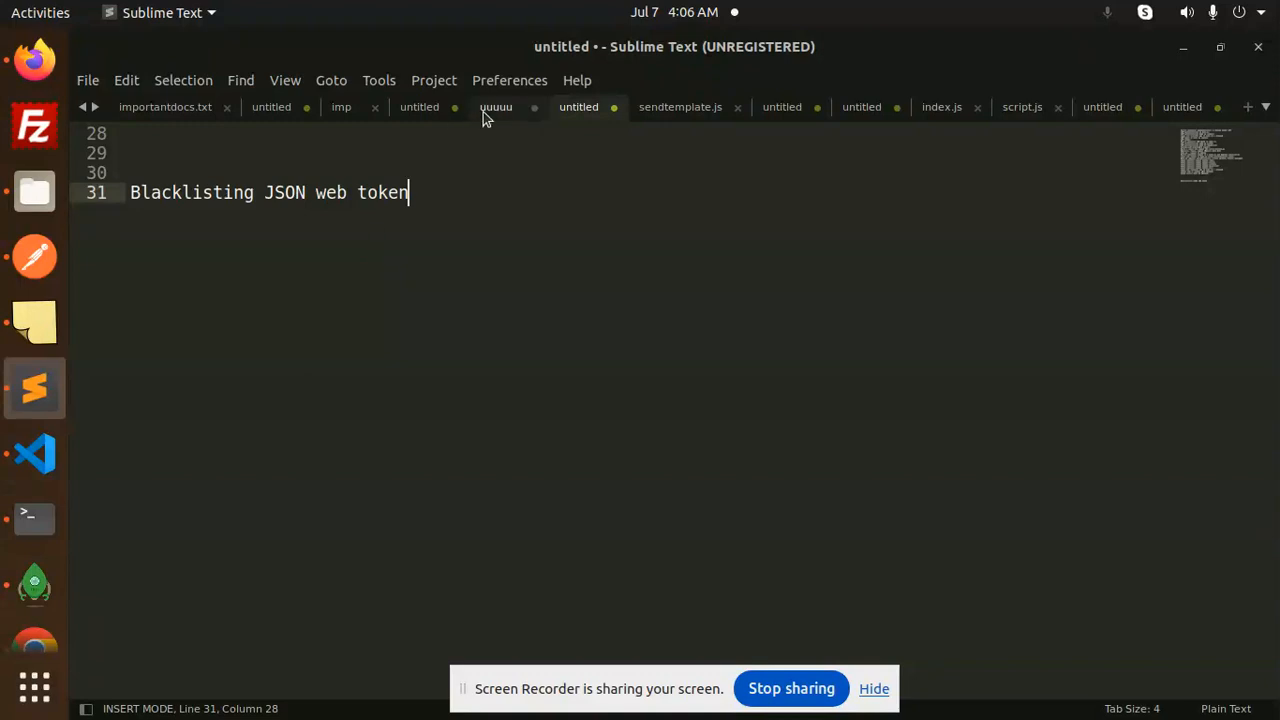
left_click(496, 108)
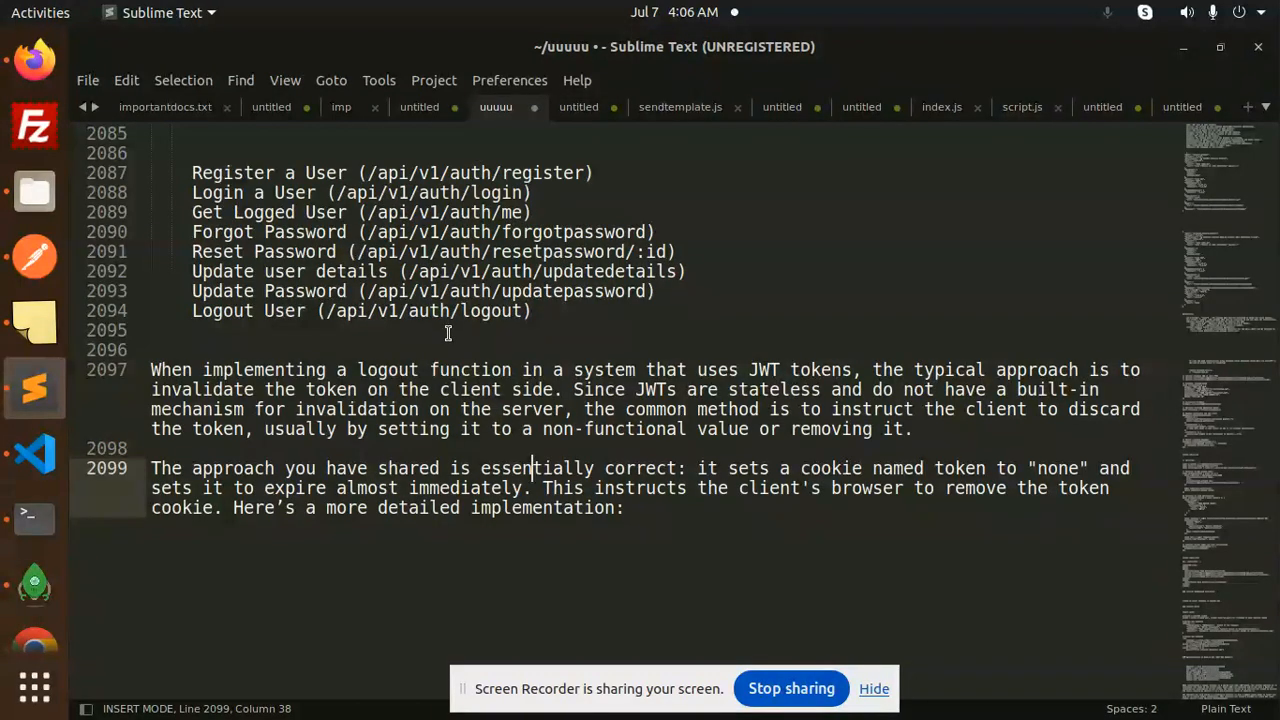
mouse_move(300, 310)
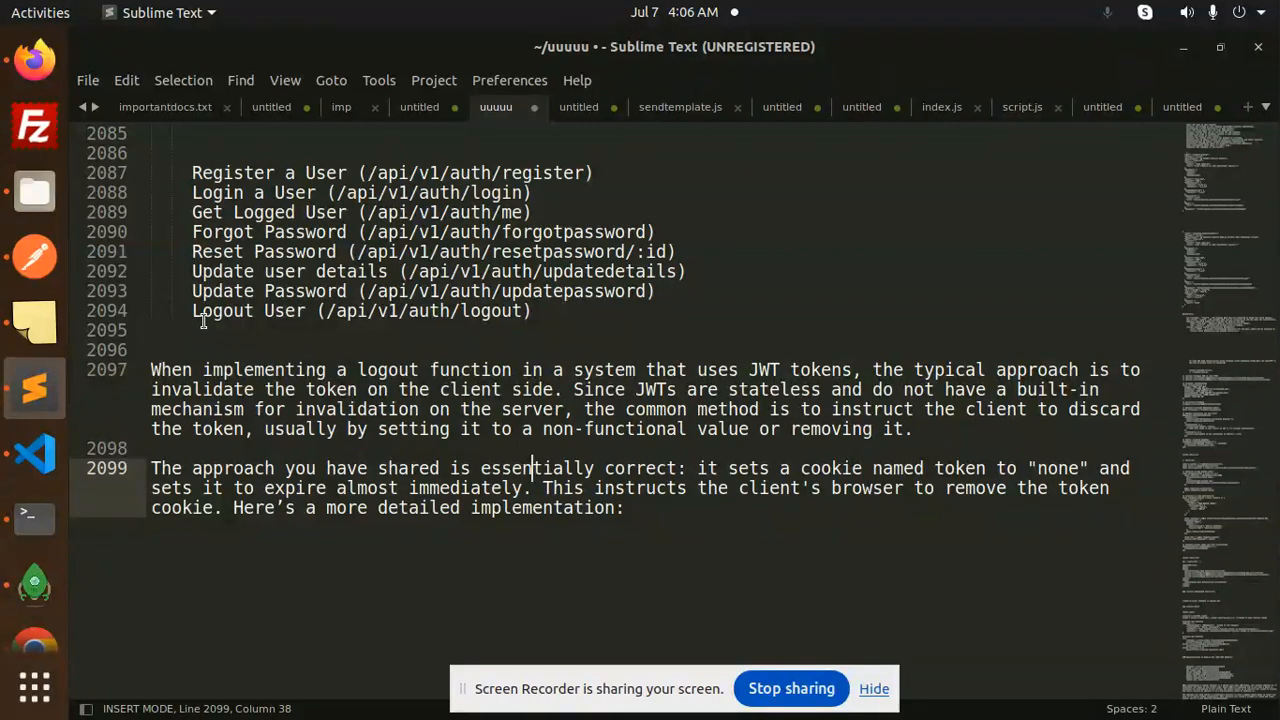
mouse_move(400, 324)
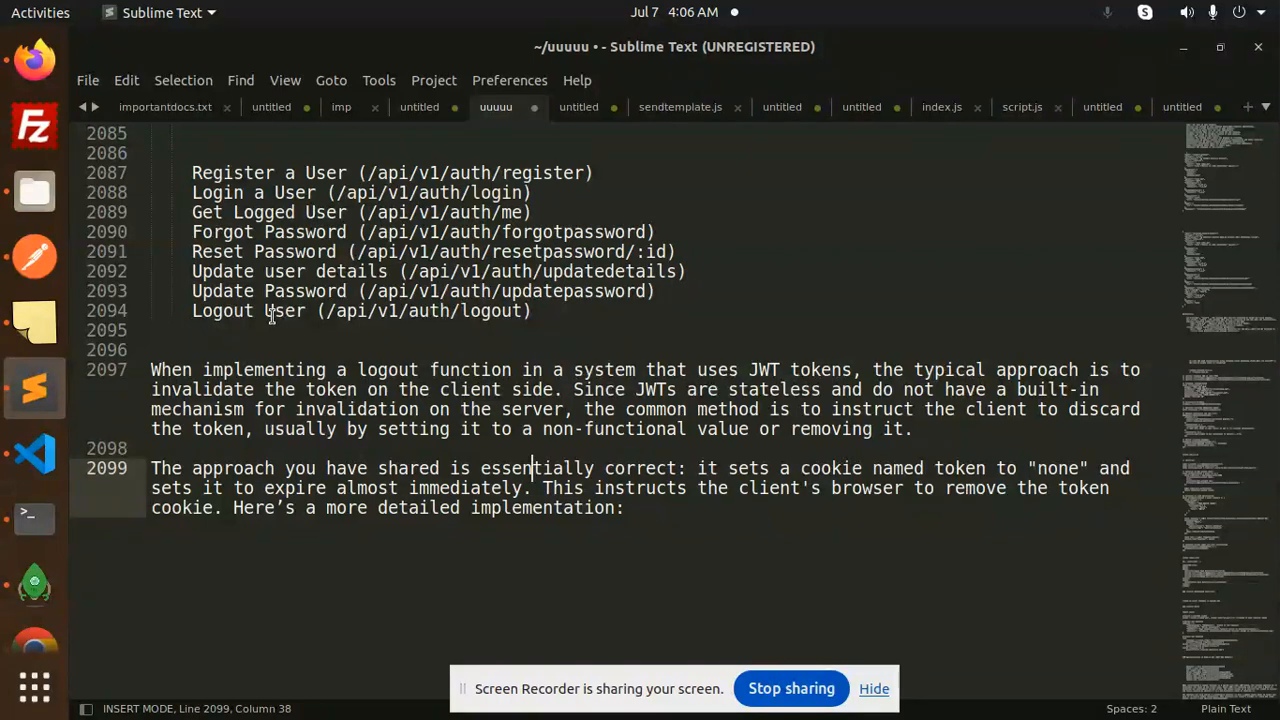
mouse_move(496, 170)
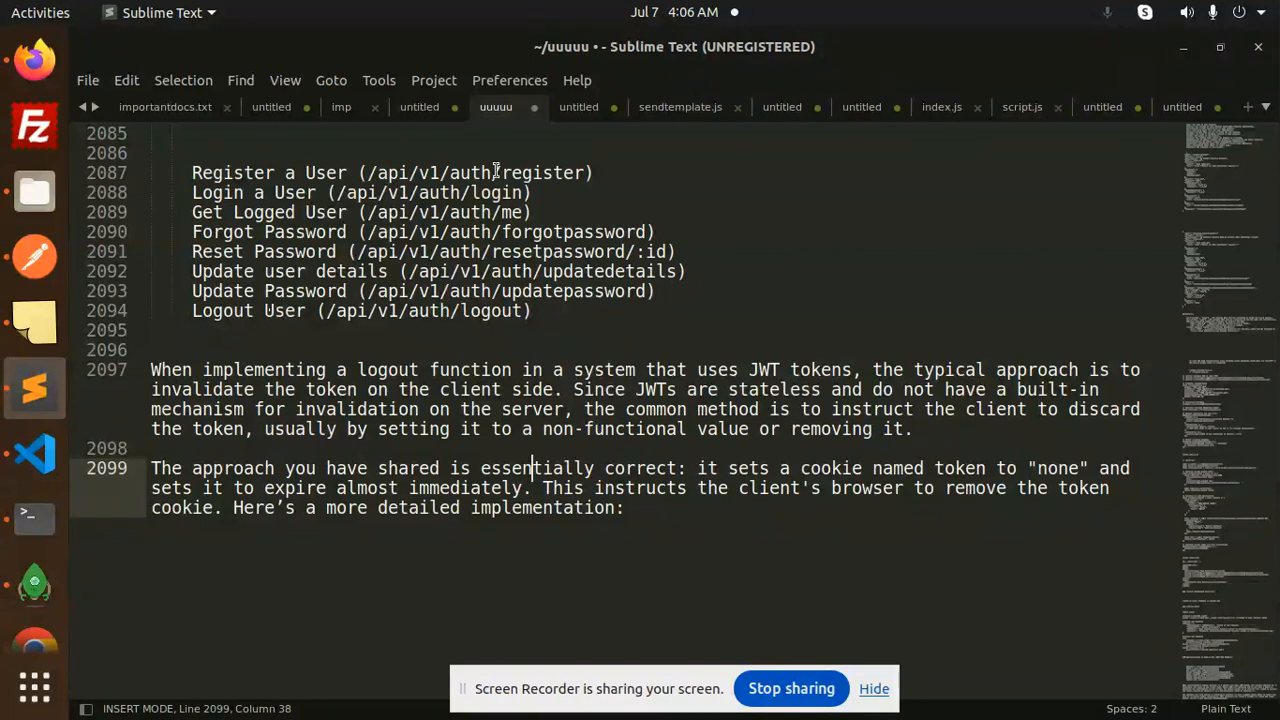
left_click(578, 108)
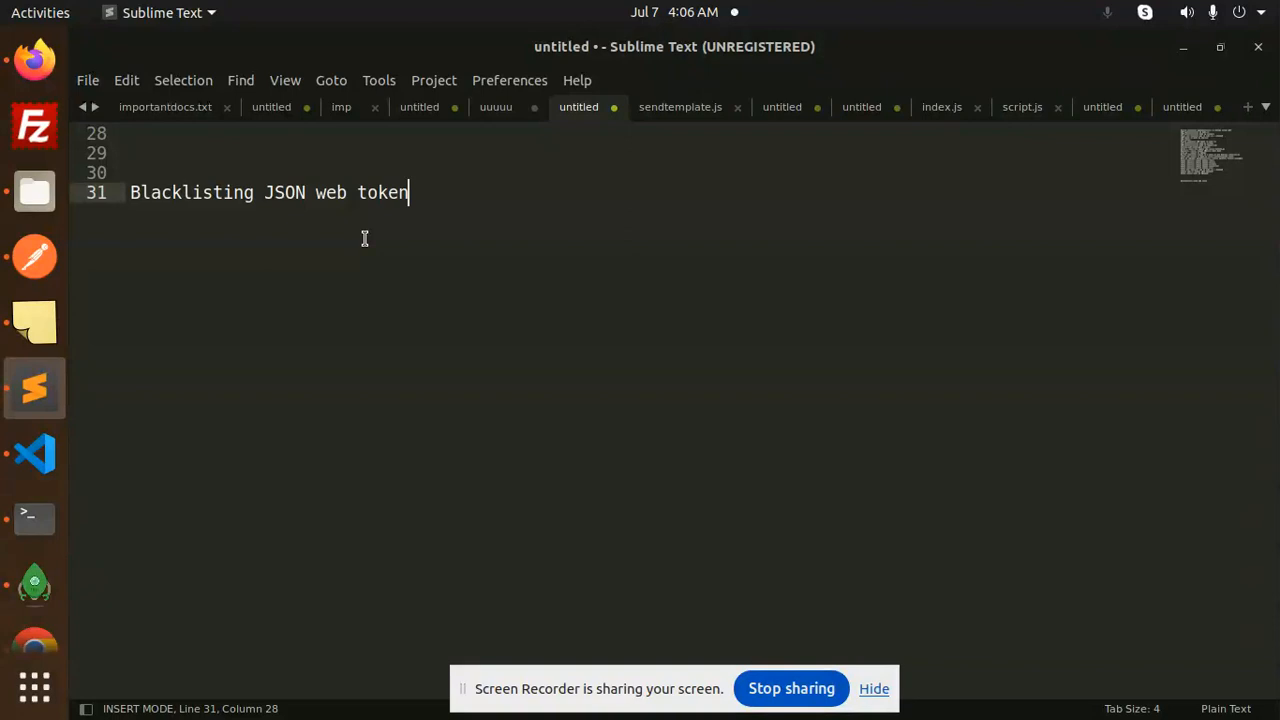
mouse_move(34, 452)
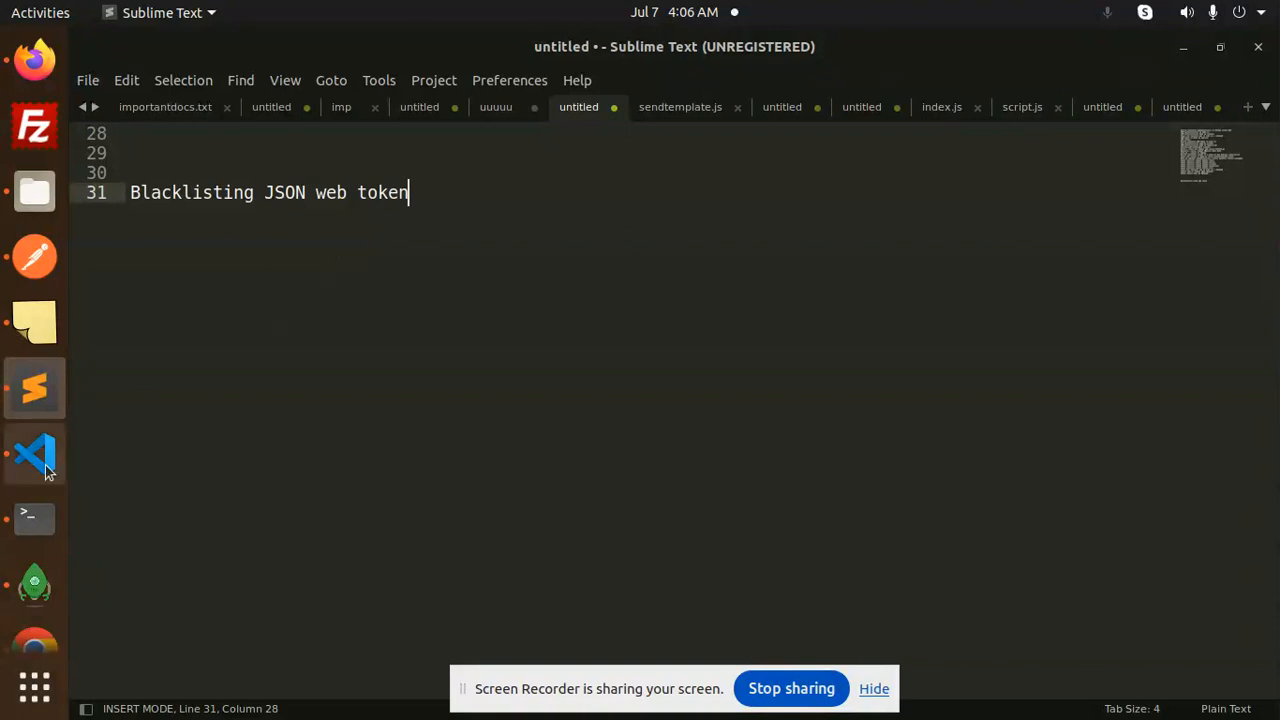
- Inspect checkBlacklist.js: the authorization header check, Blacklist lookup and 401 'Token is blacklisted' response
left_click(34, 454)
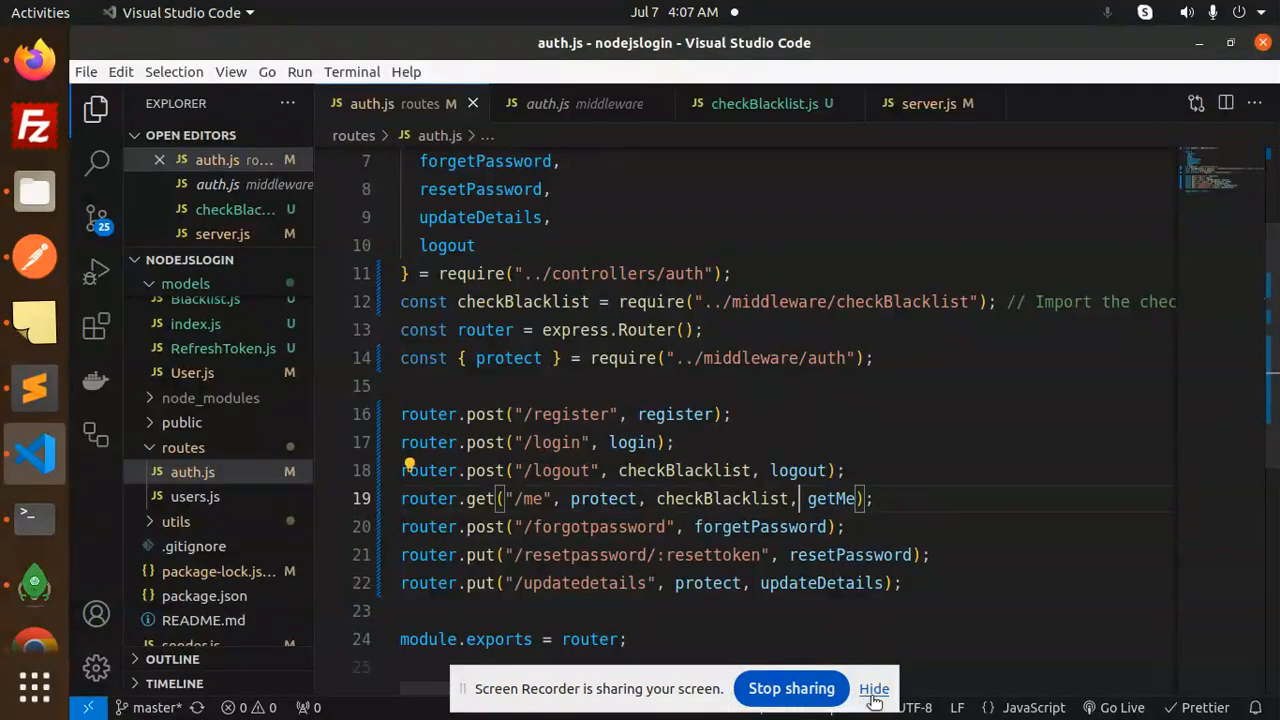
left_click(872, 688)
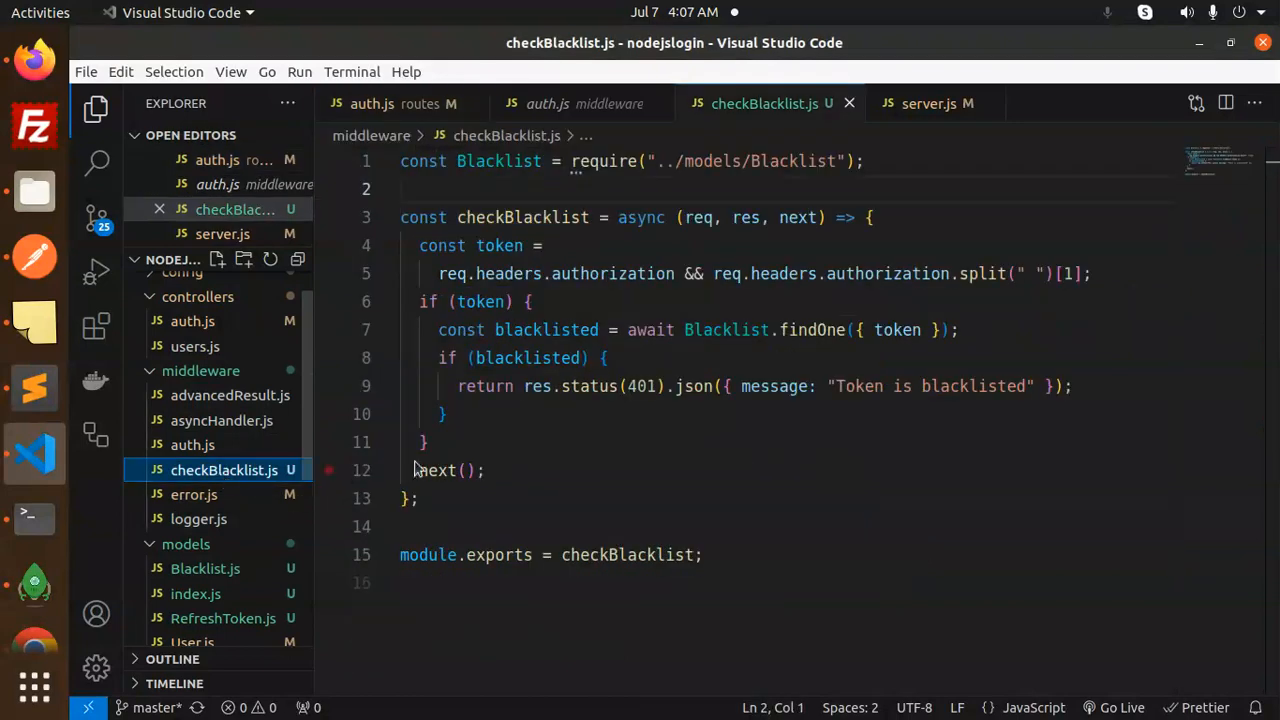
double_click(886, 272)
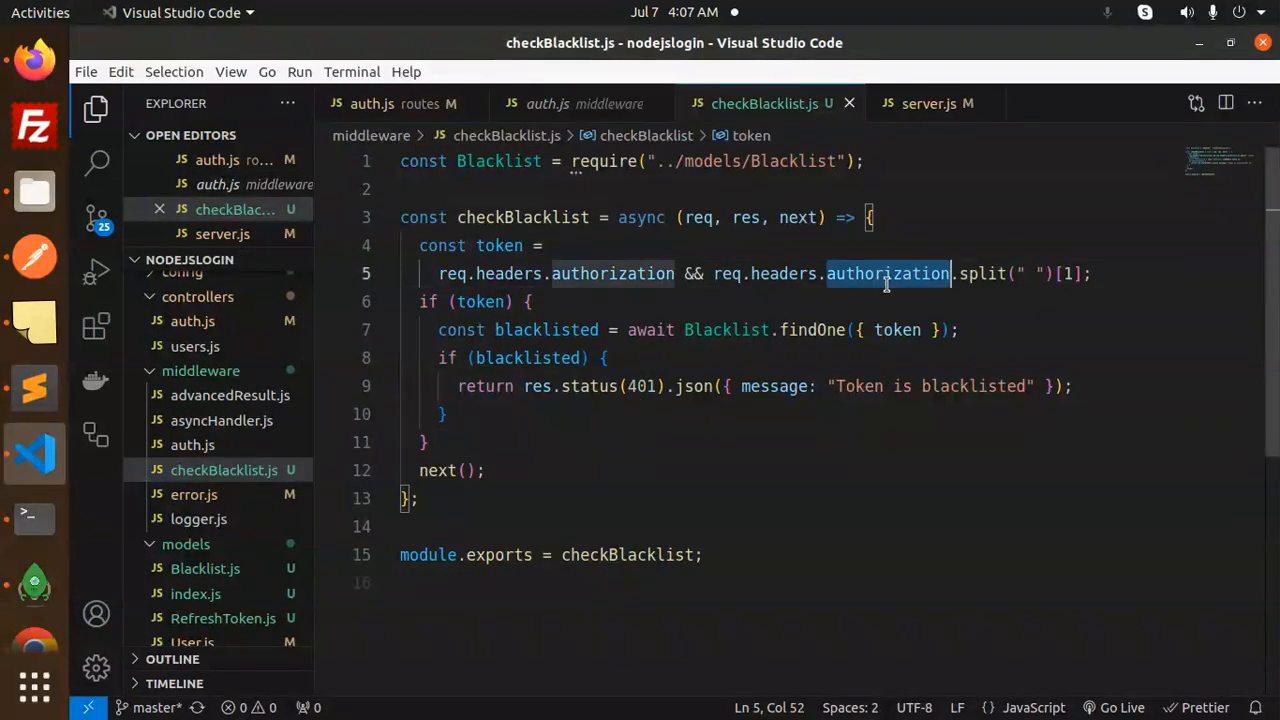
left_click(726, 330)
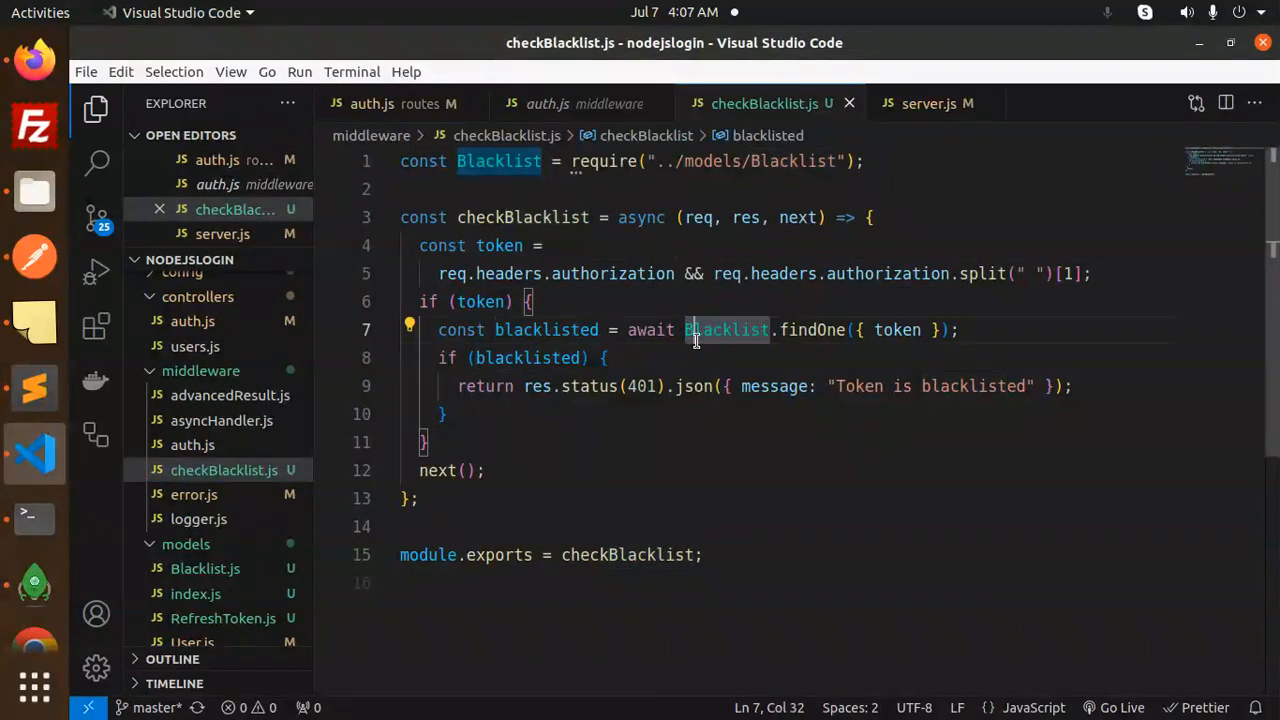
left_click(646, 386)
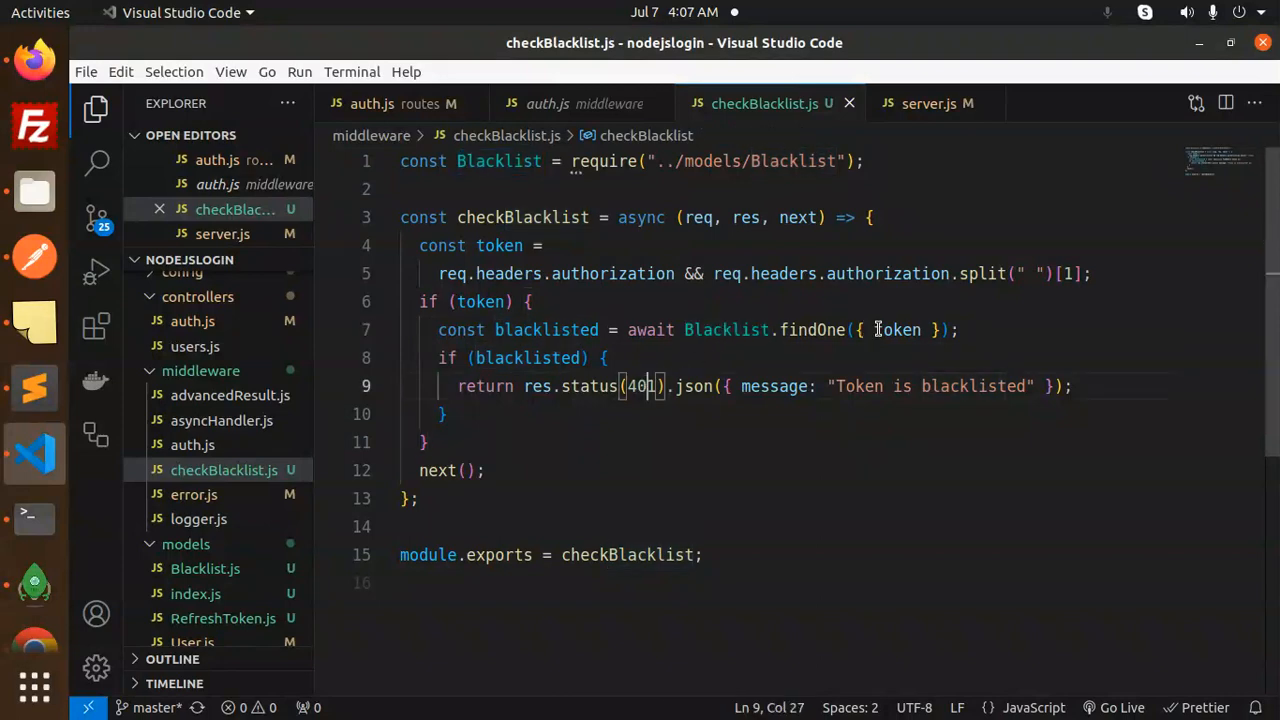
left_click(444, 414)
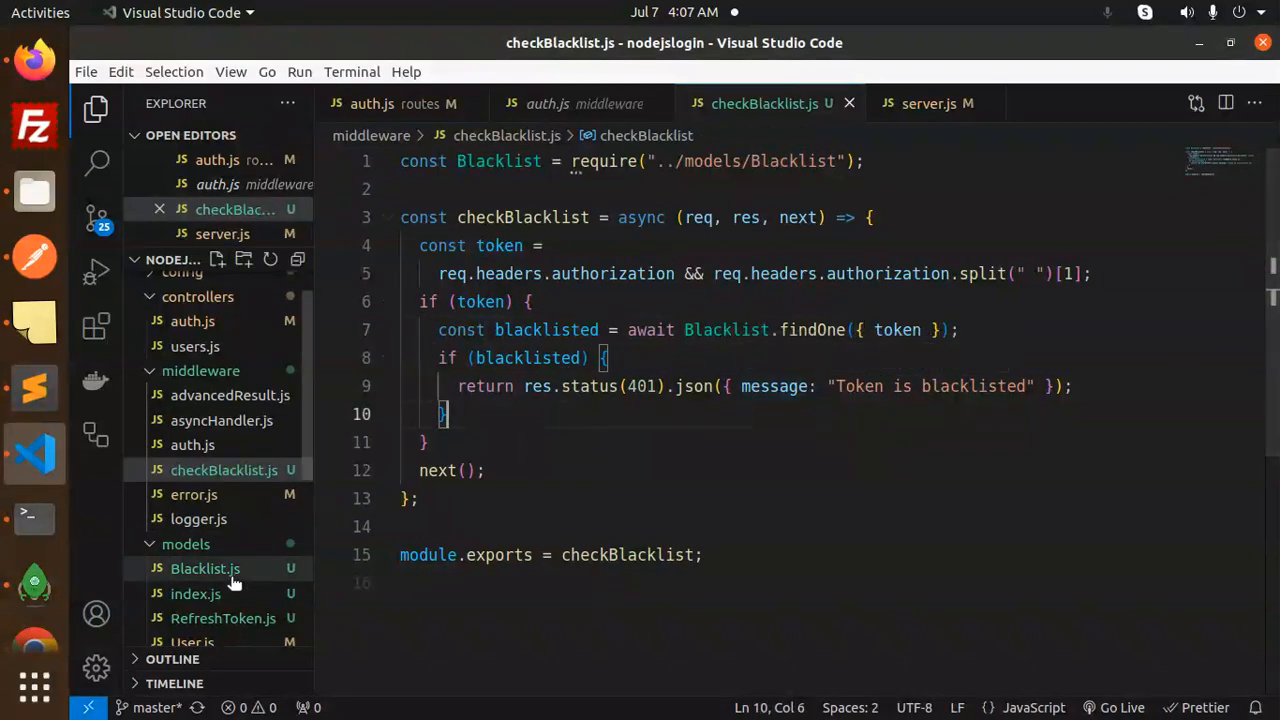
- Review models/Blacklist.js with its 15-minute expiry, then RefreshToken.js and its String token field
left_click(204, 568)
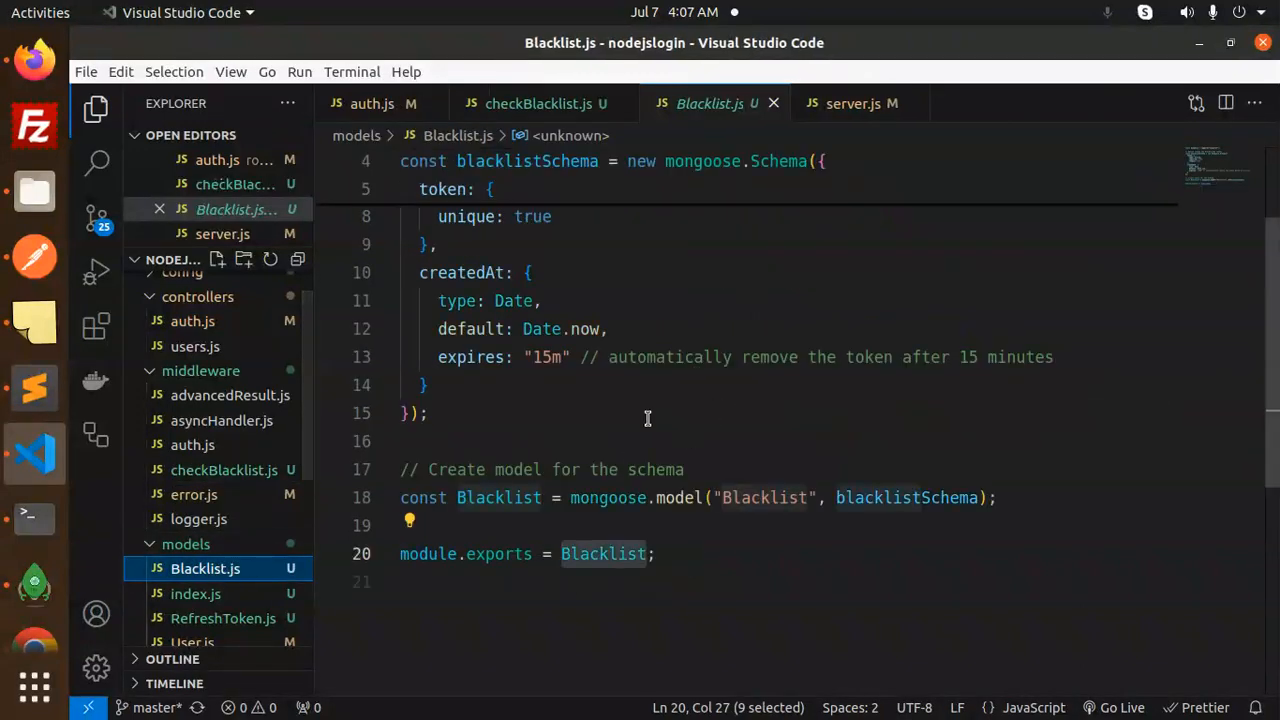
scroll("up", 3)
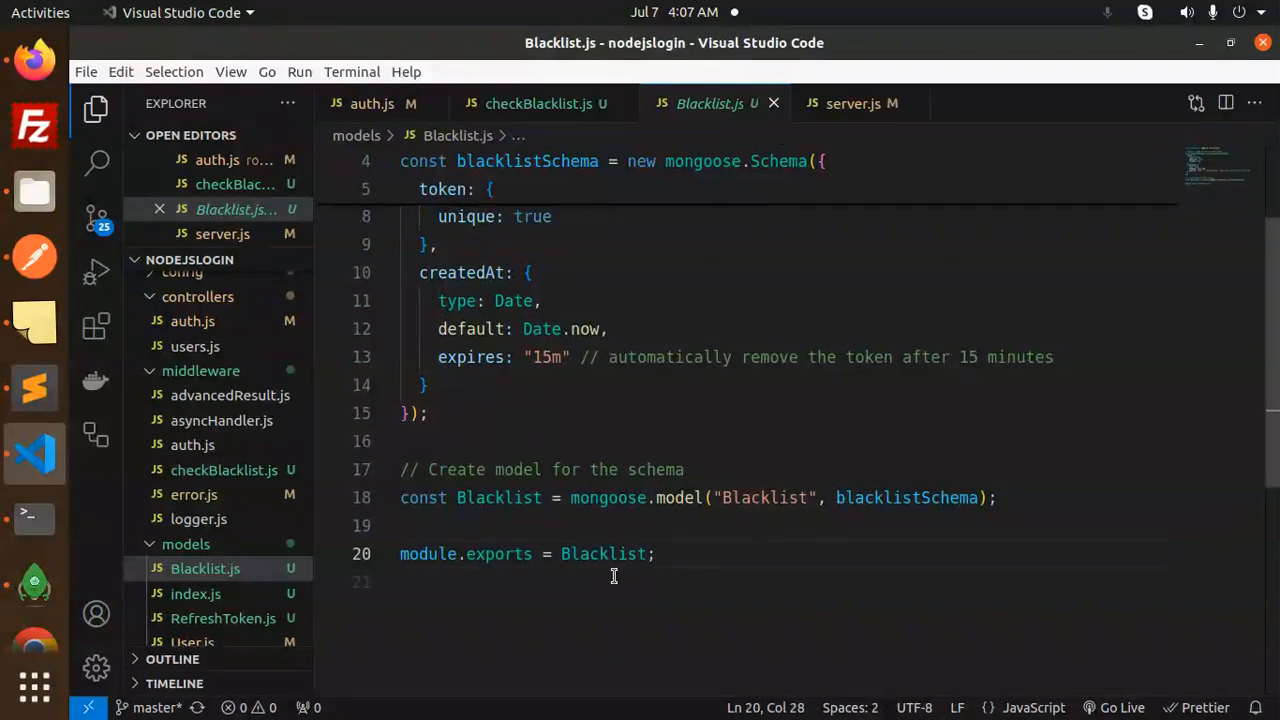
mouse_move(224, 618)
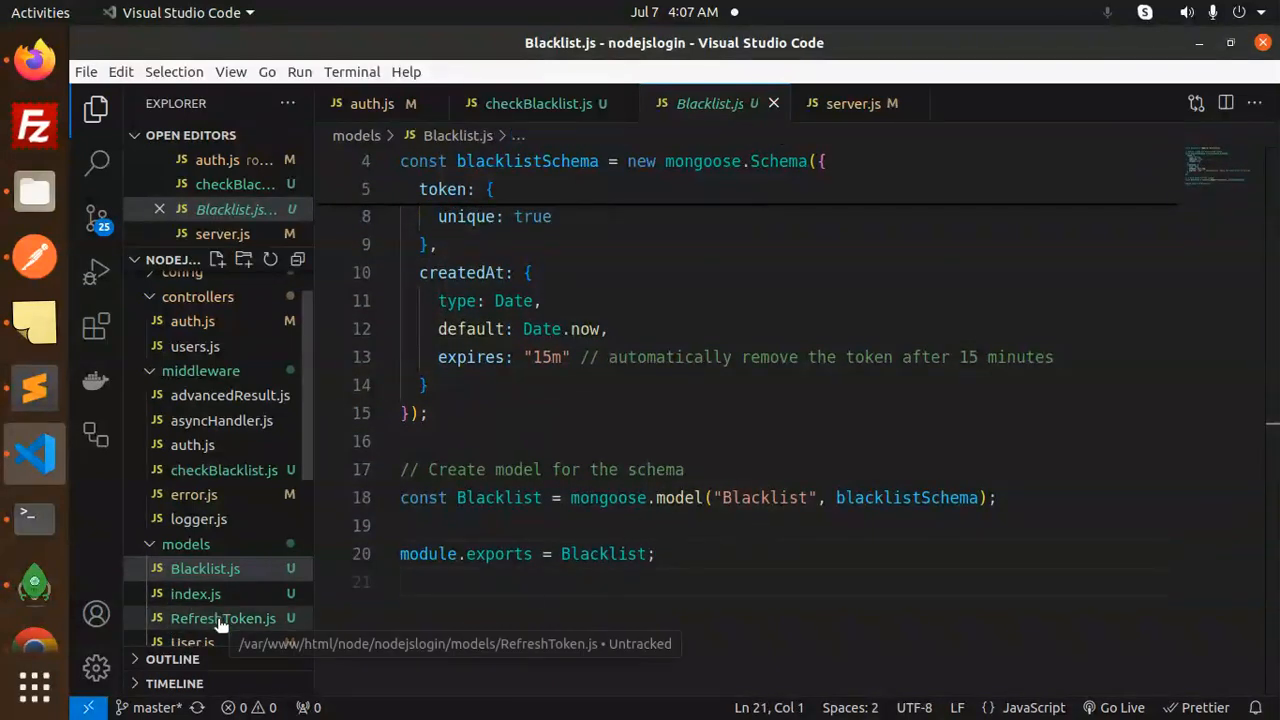
left_click(224, 618)
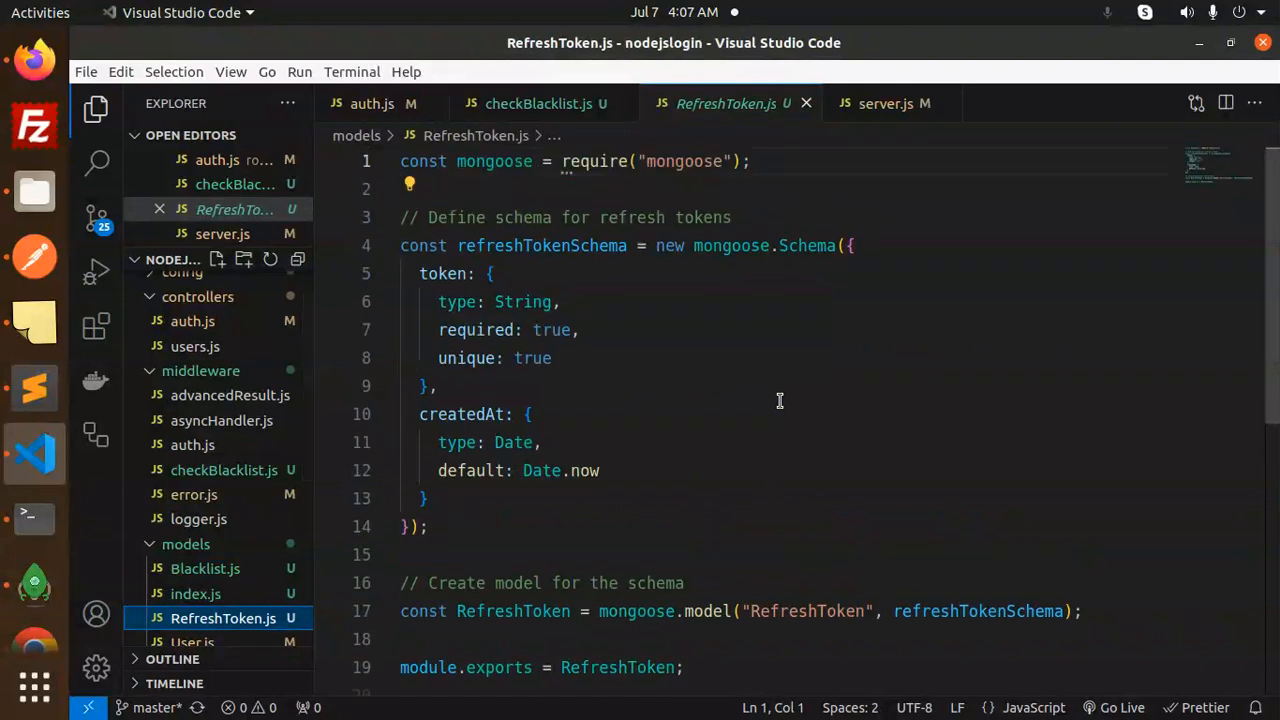
double_click(704, 216)
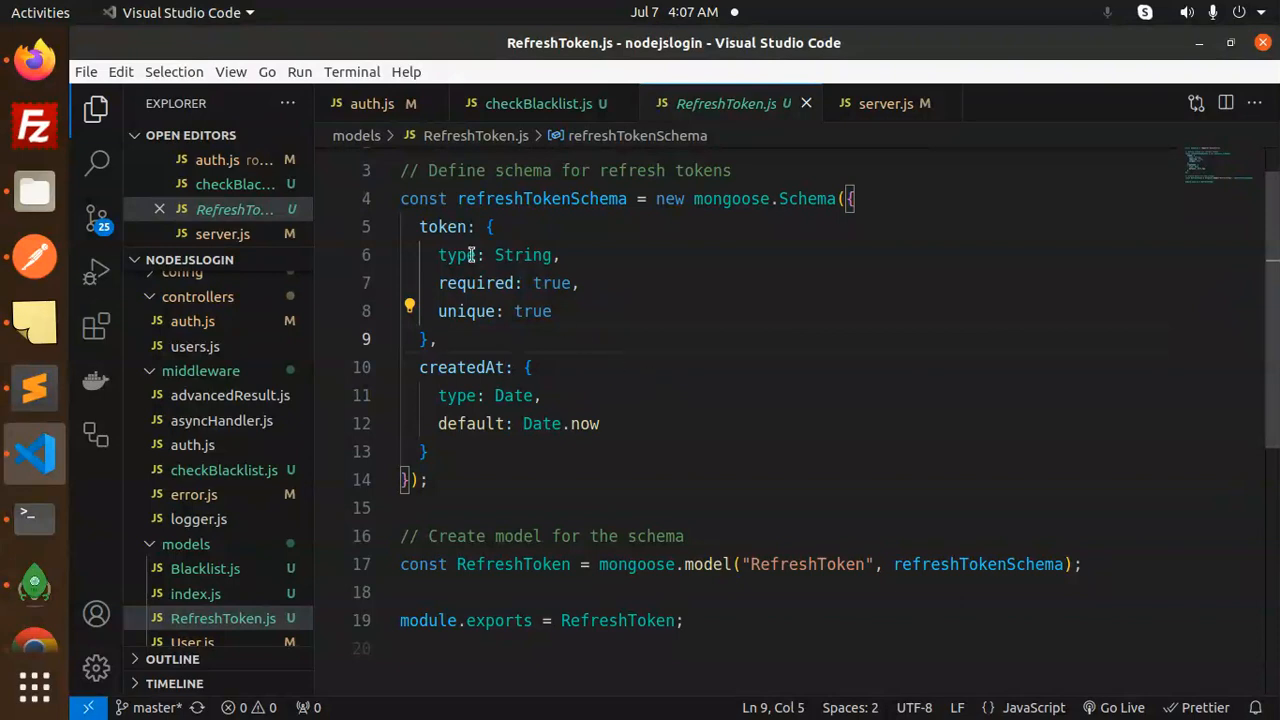
double_click(520, 256)
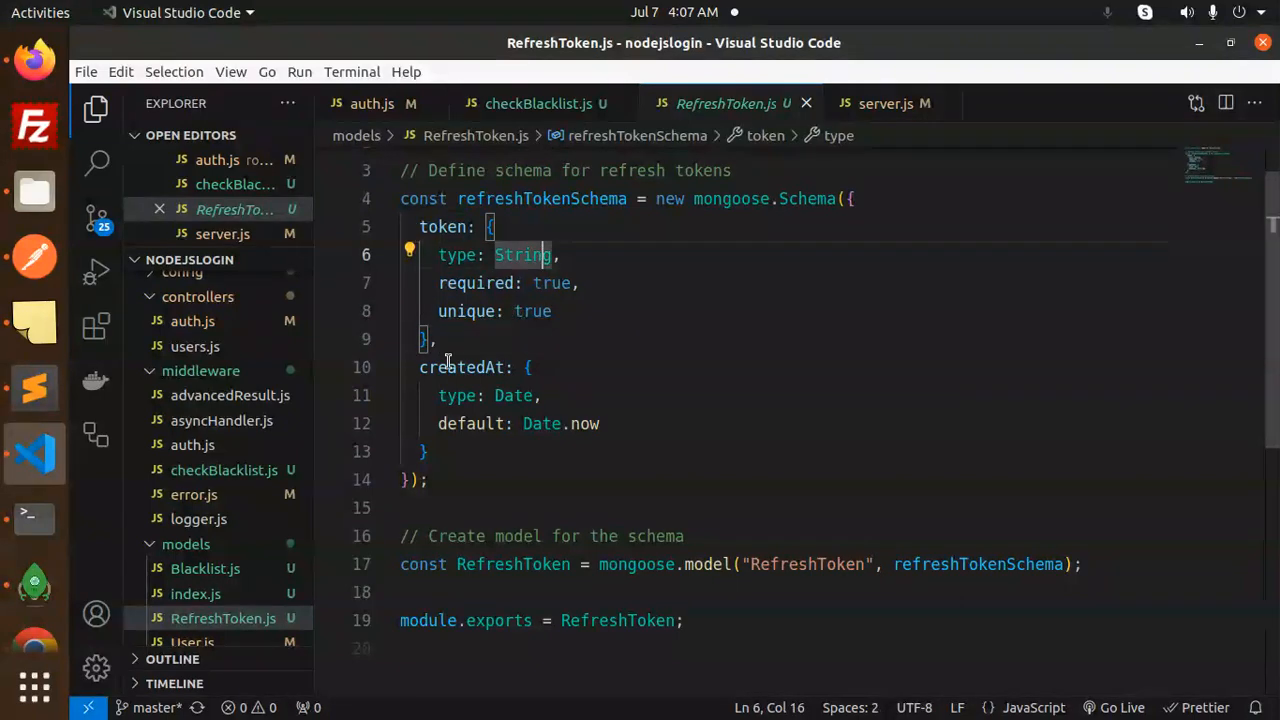
- Expand the stored document in mydatabase's blacklists collection, then go back to the code editor
left_click(34, 584)
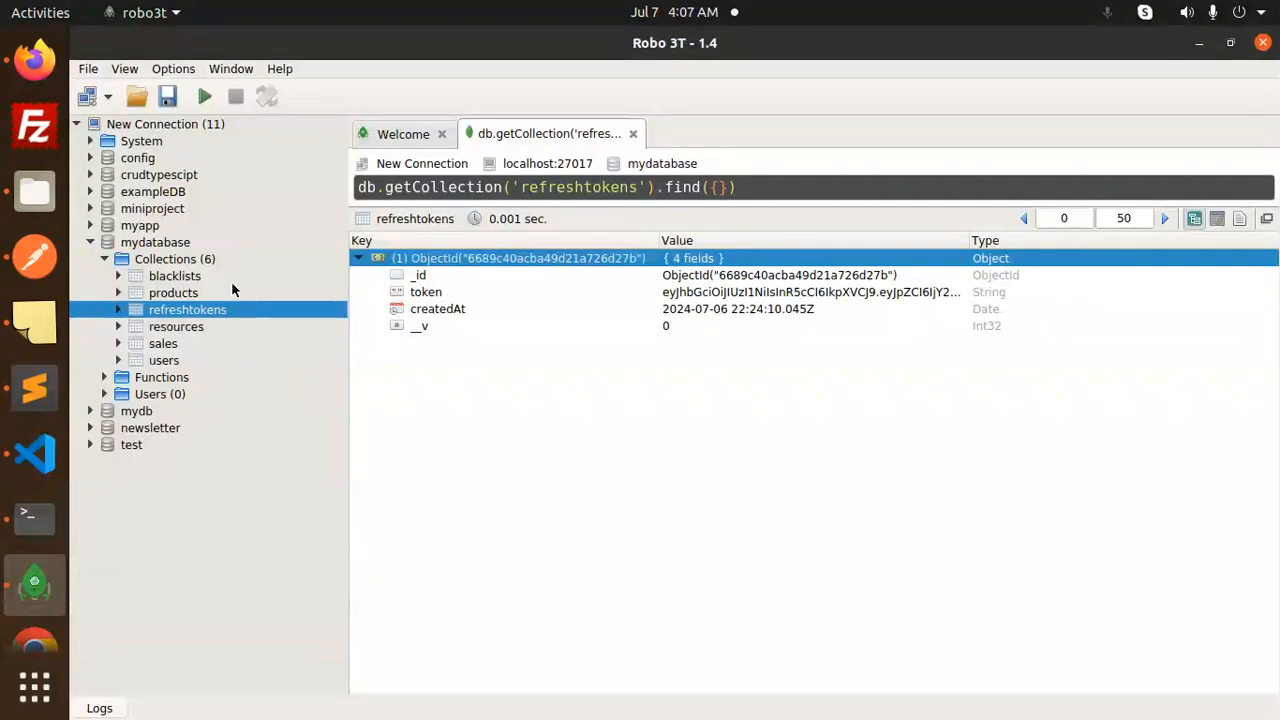
mouse_move(200, 342)
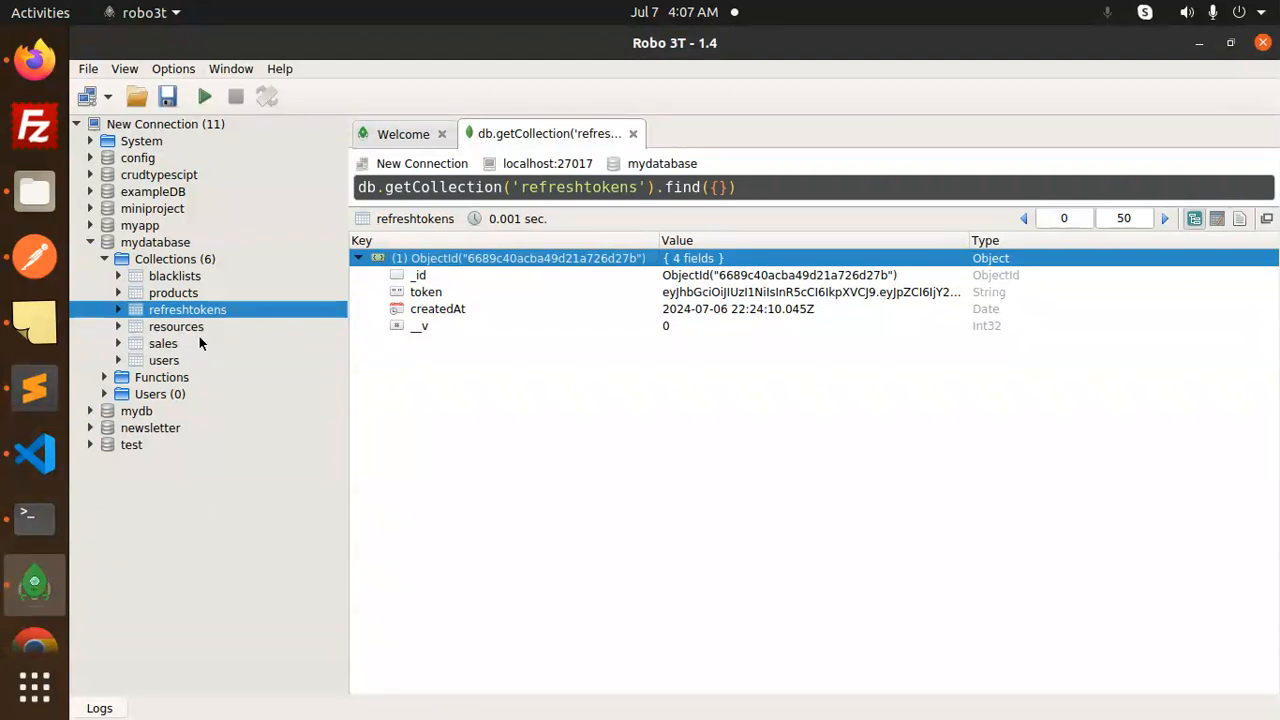
double_click(176, 276)
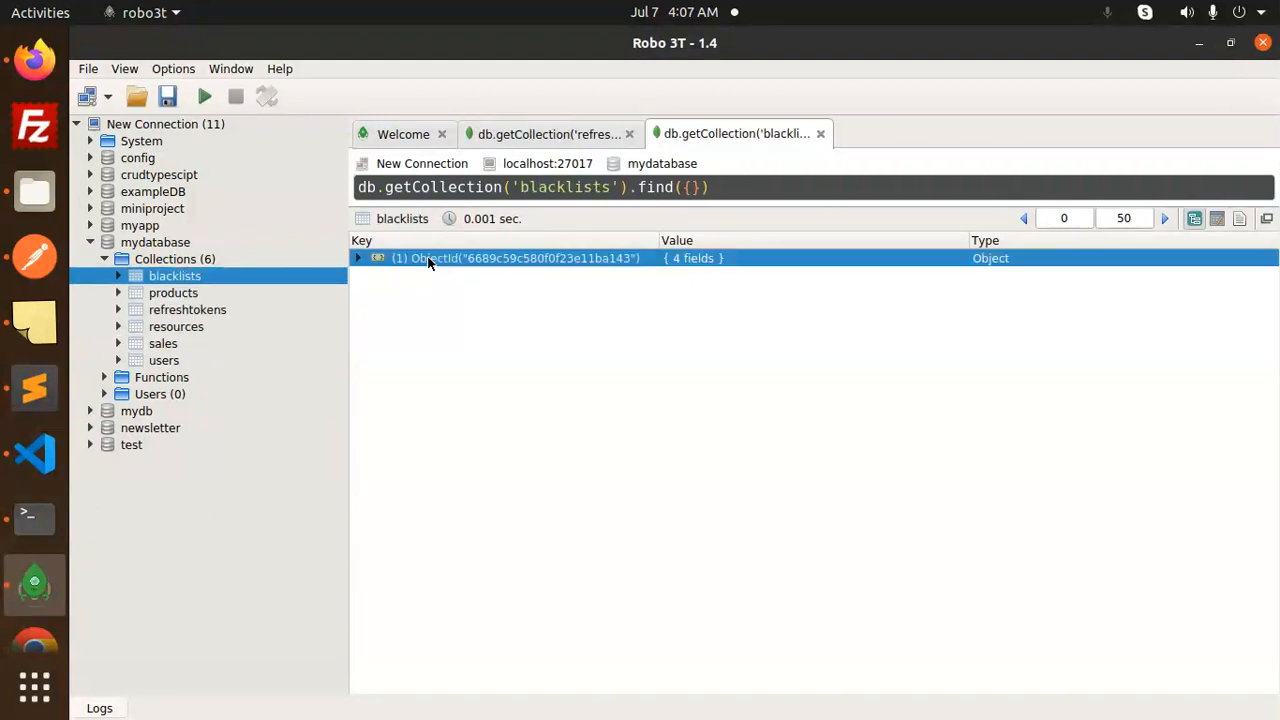
left_click(356, 258)
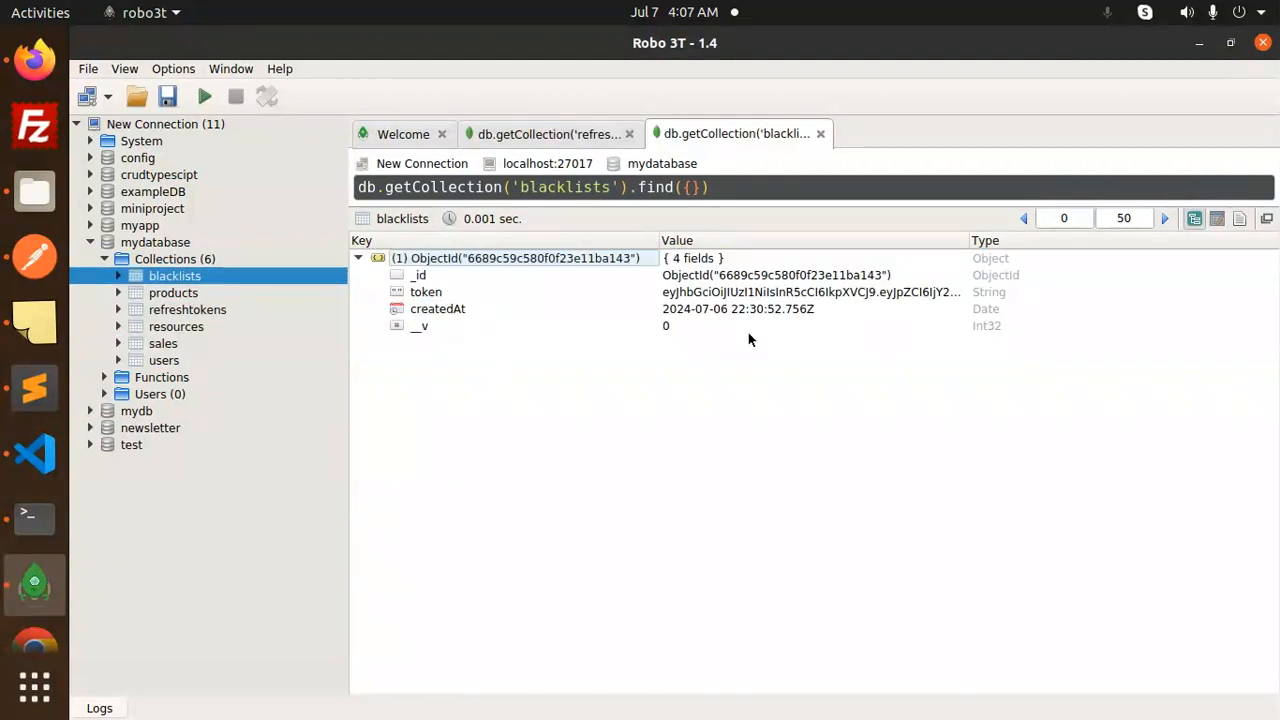
mouse_move(32, 452)
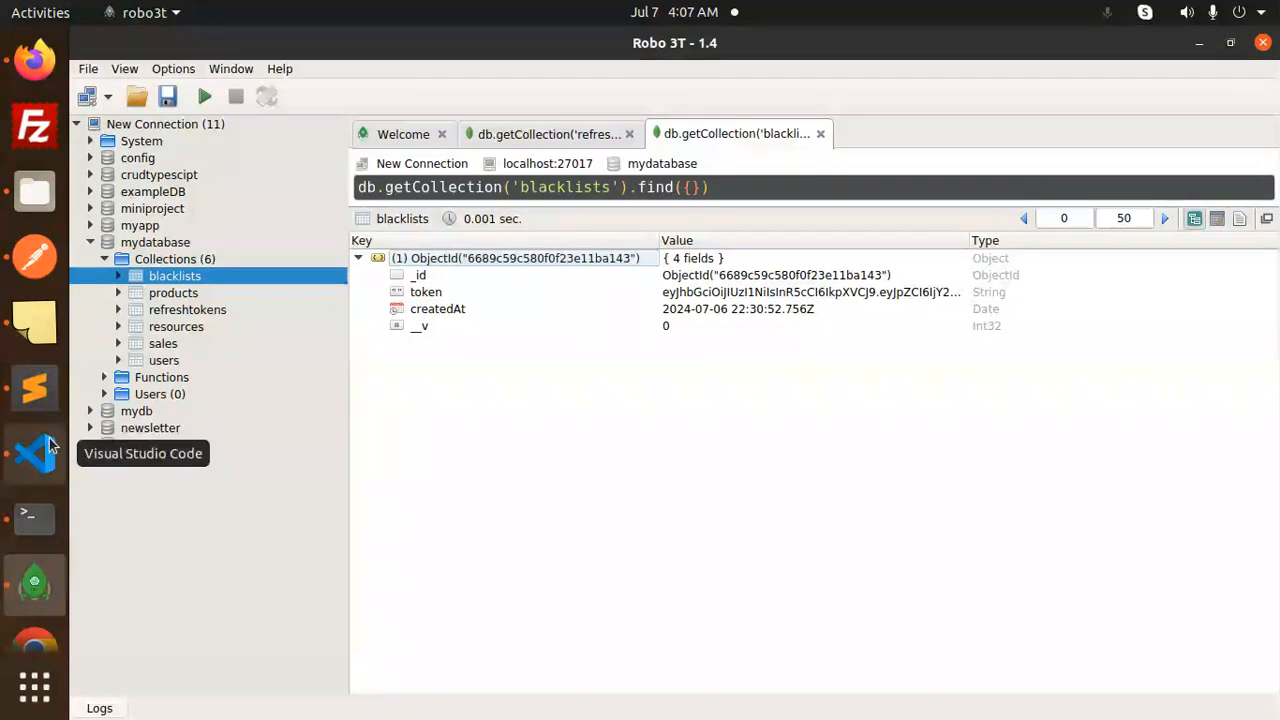
left_click(34, 452)
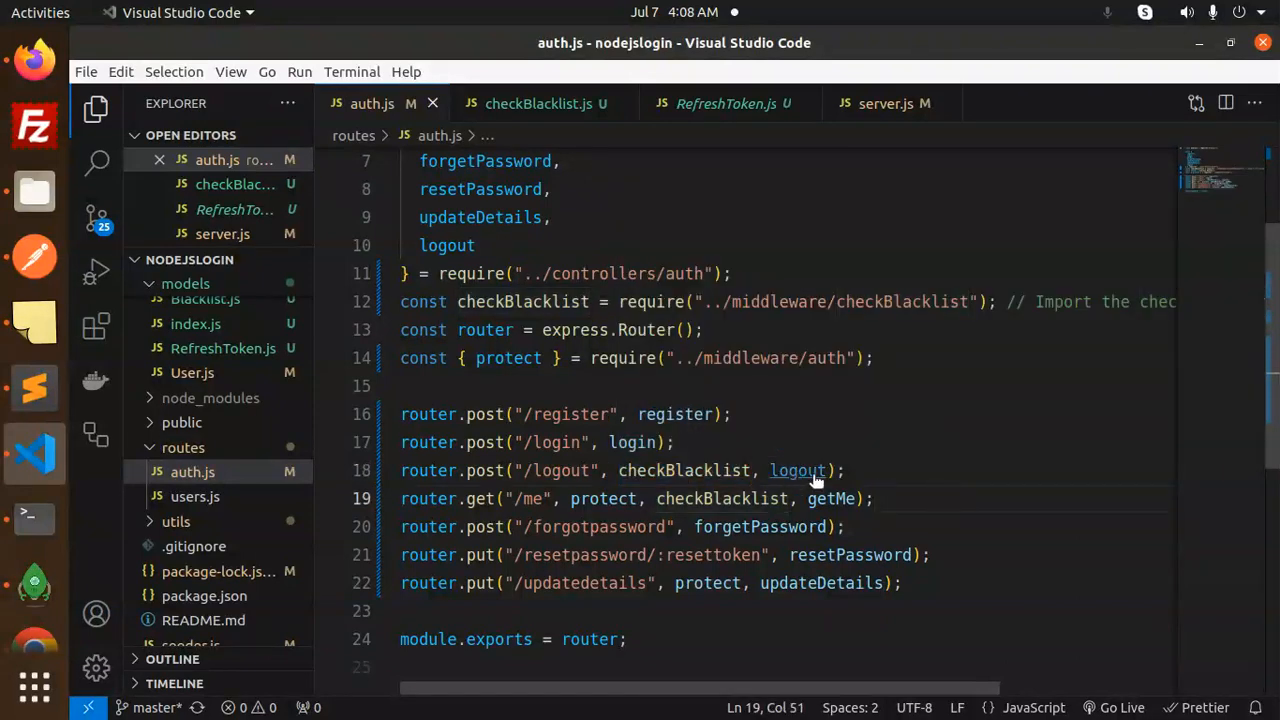
- Jump to exports.logout in the auth controller and inspect the line saving the token to Blacklist
left_click(798, 470)
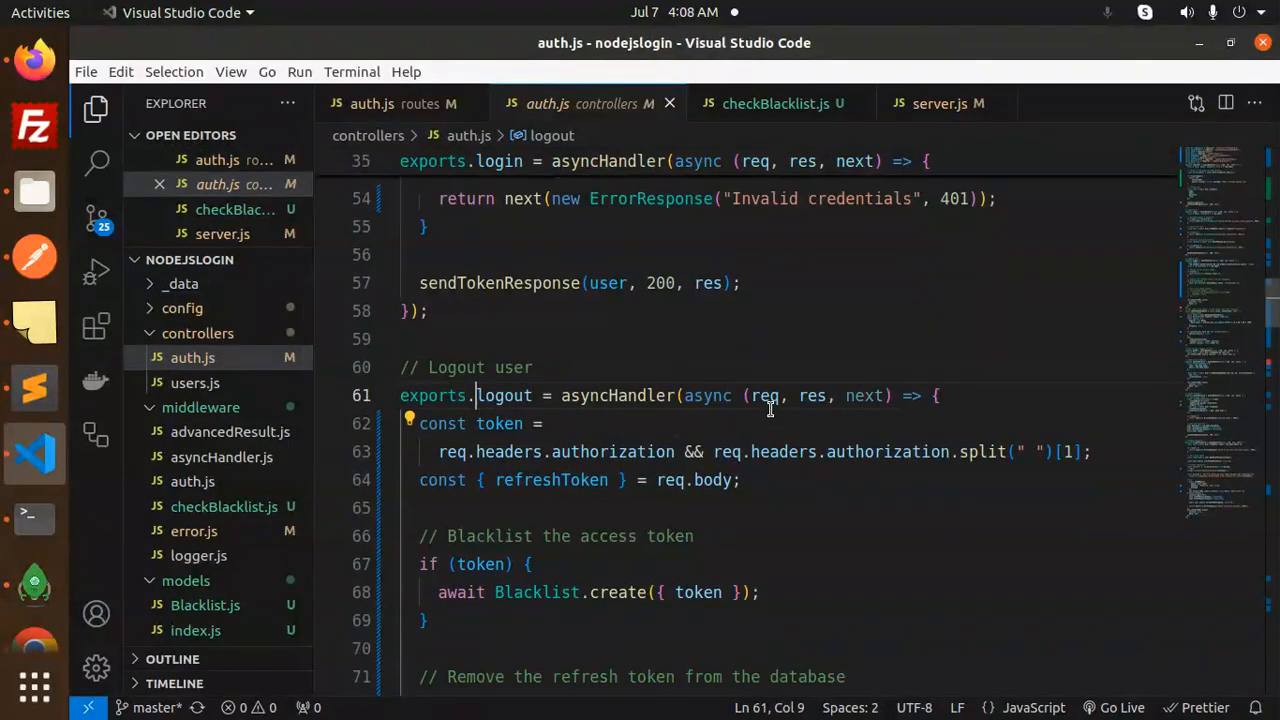
scroll("down", 3)
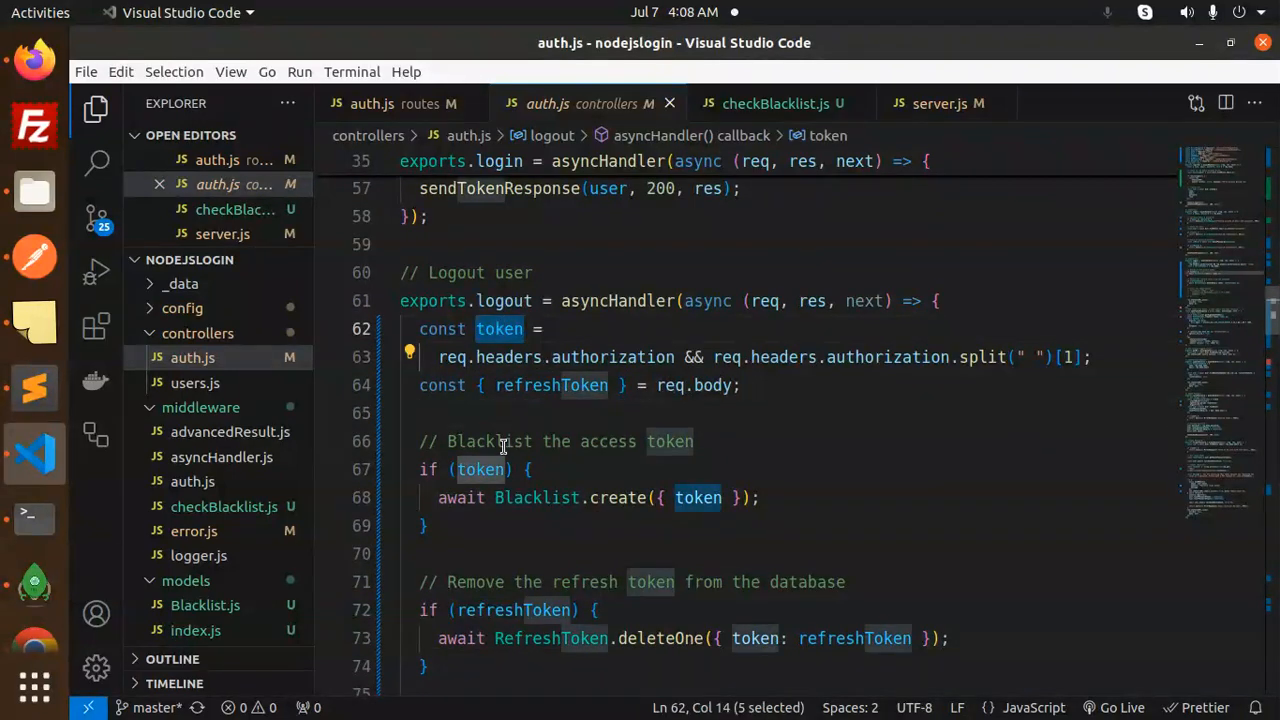
double_click(620, 496)
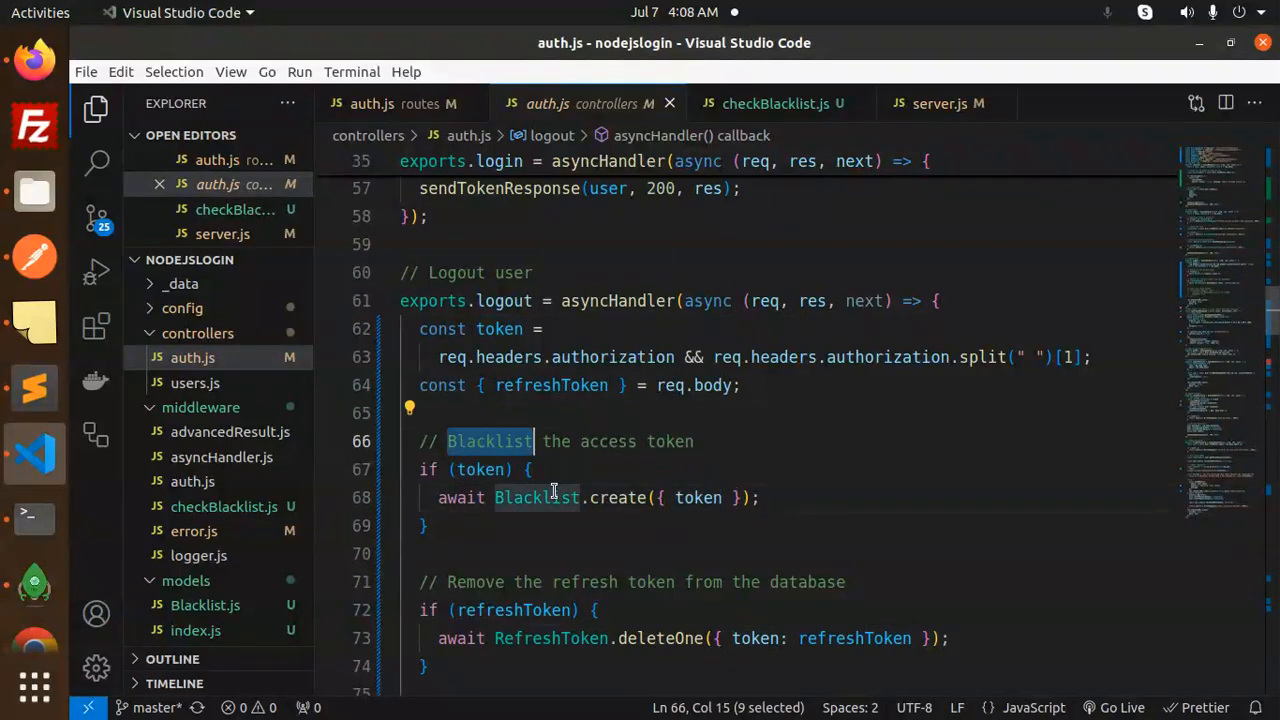
left_click(760, 496)
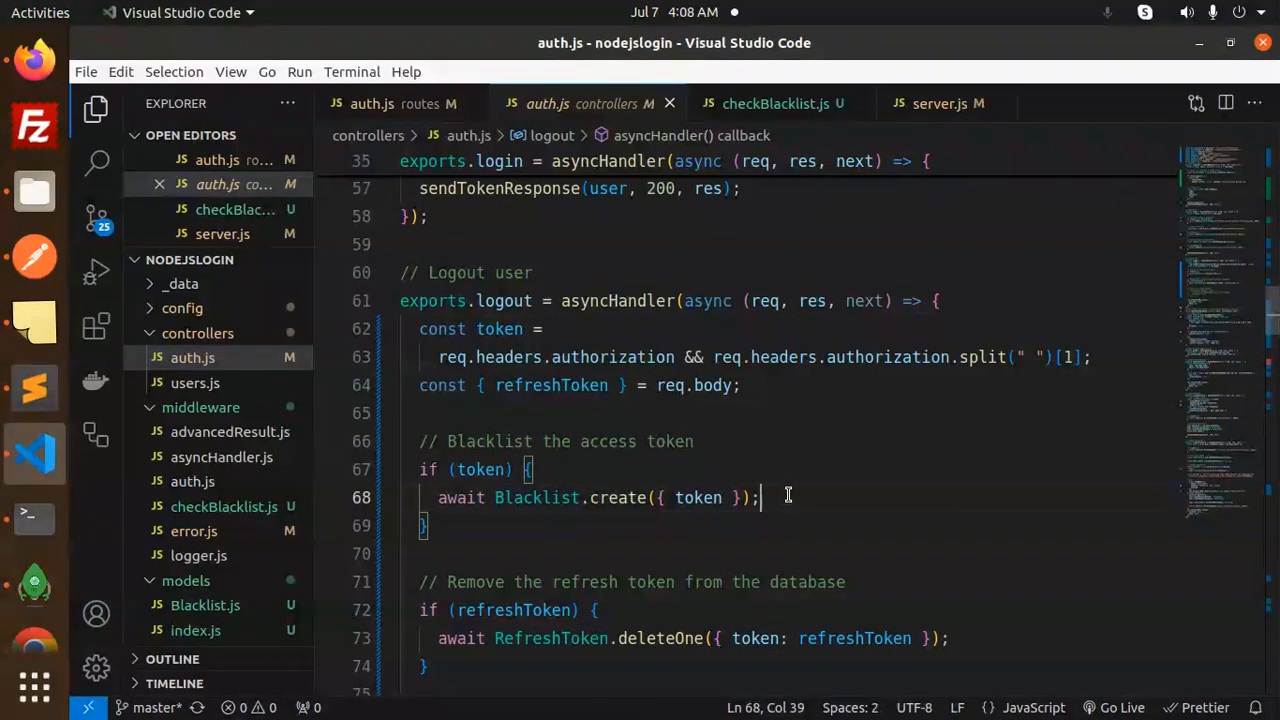
- Highlight refreshToken in the logout check and RefreshToken in the deletion call
scroll("down", 3)
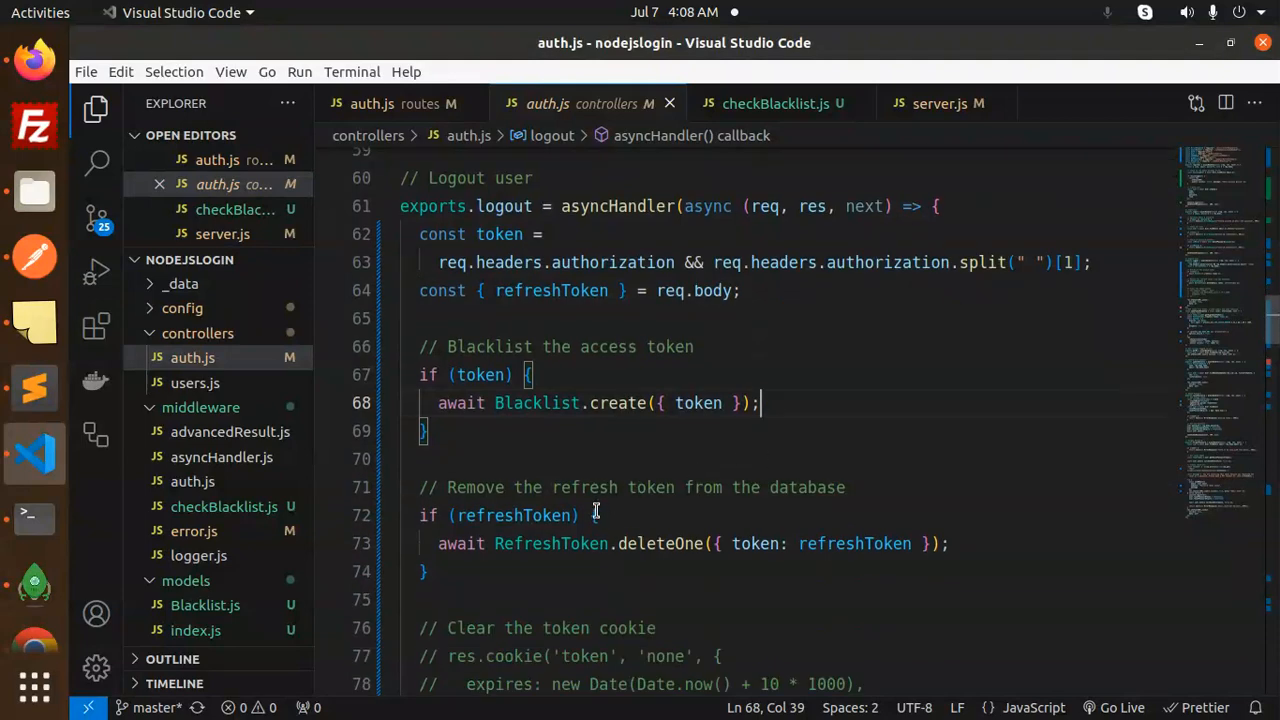
double_click(744, 488)
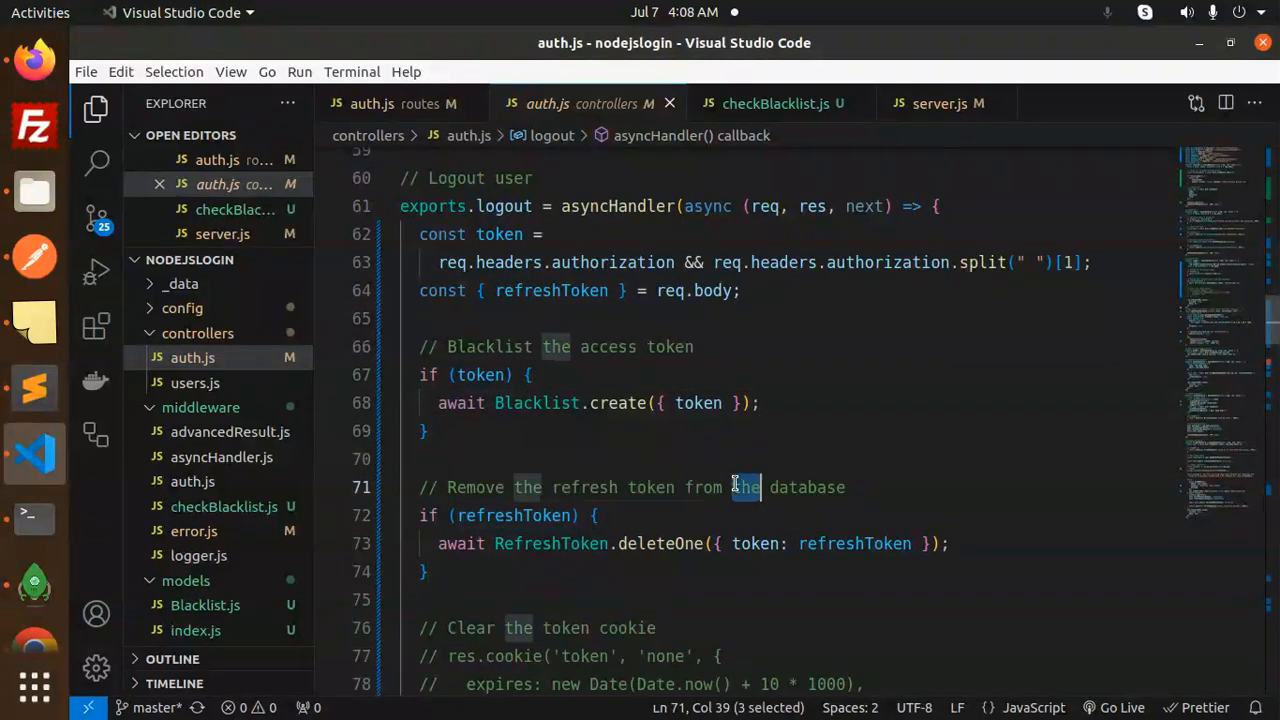
double_click(514, 516)
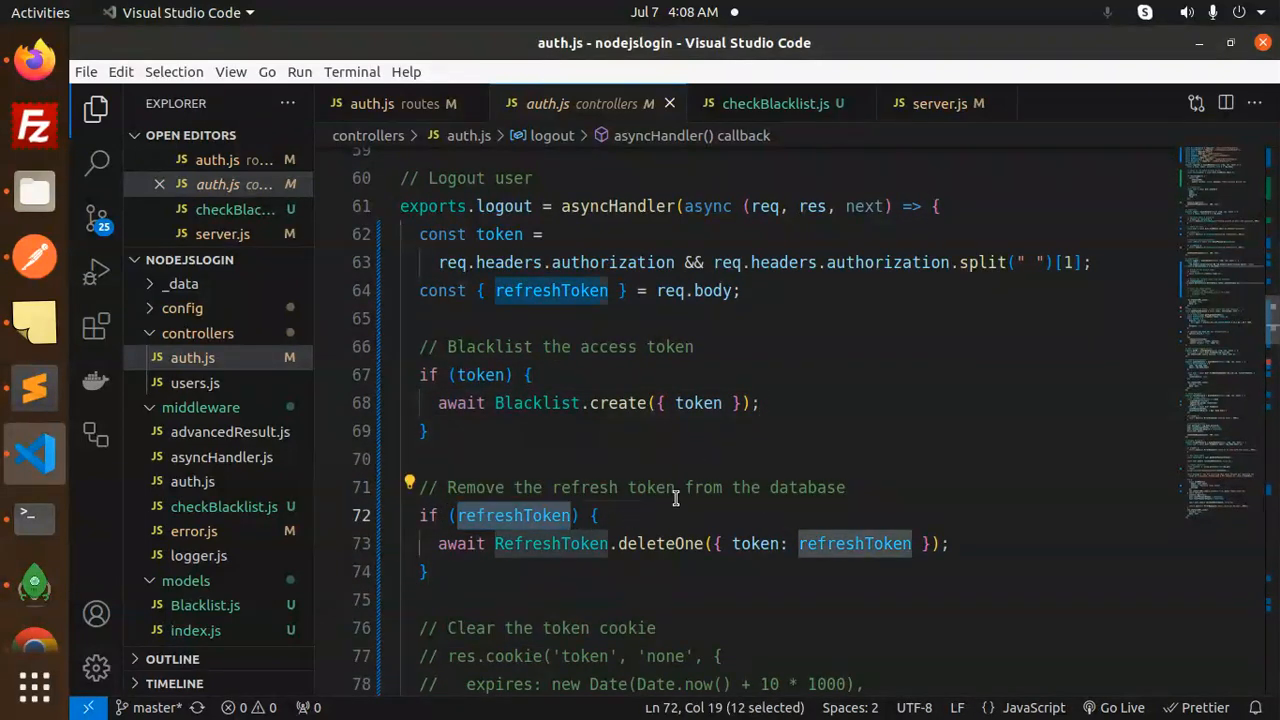
left_click(528, 516)
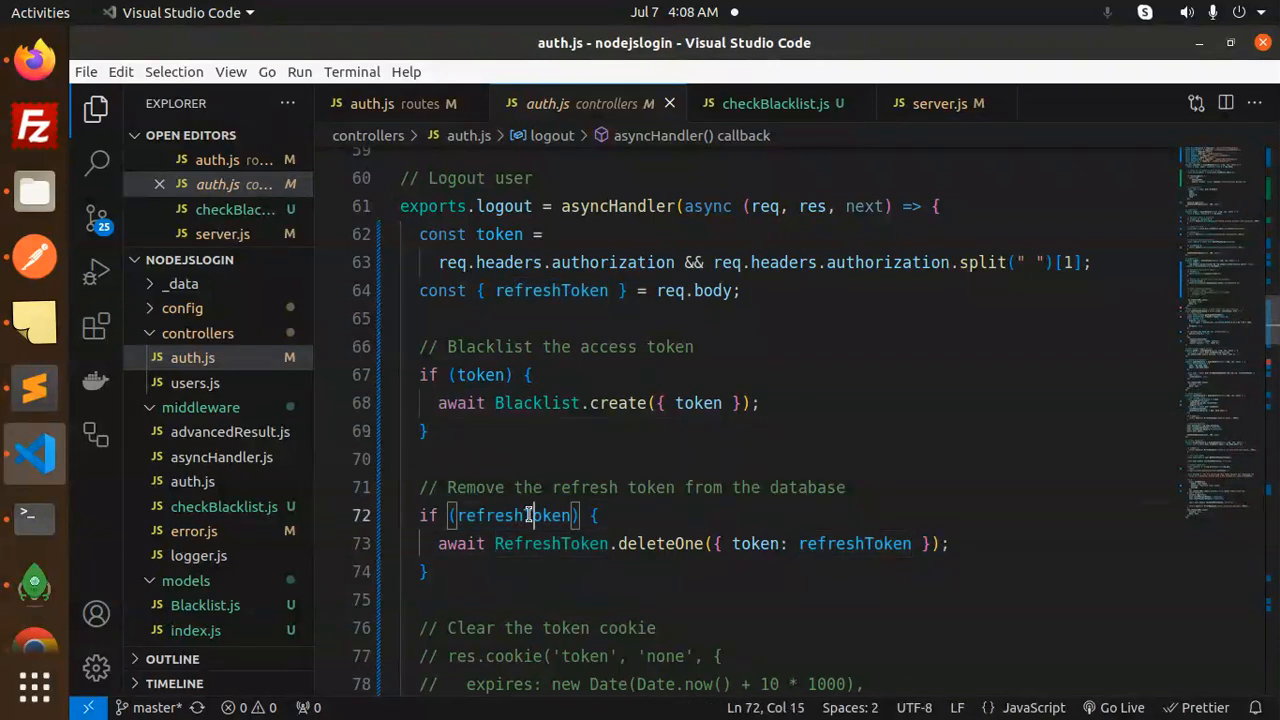
double_click(660, 544)
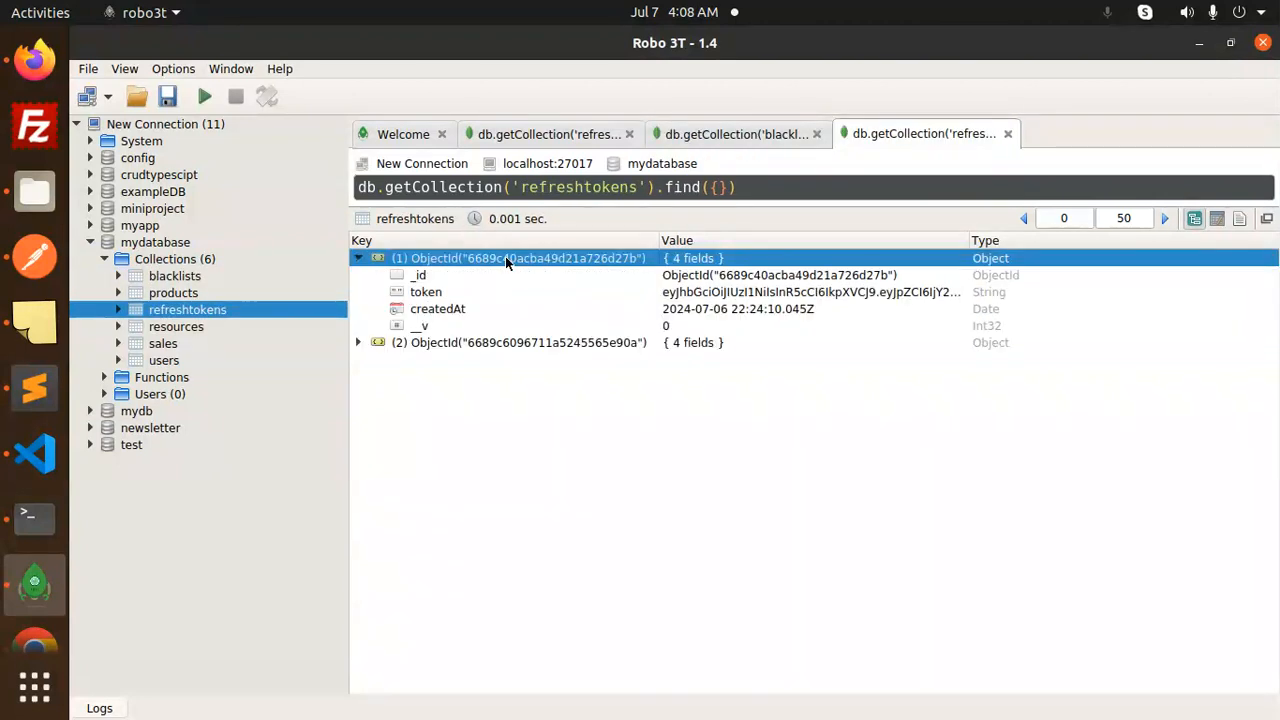
- Collapse refresh token document (1) and expand document (2) to see its token and creation date
left_click(356, 258)
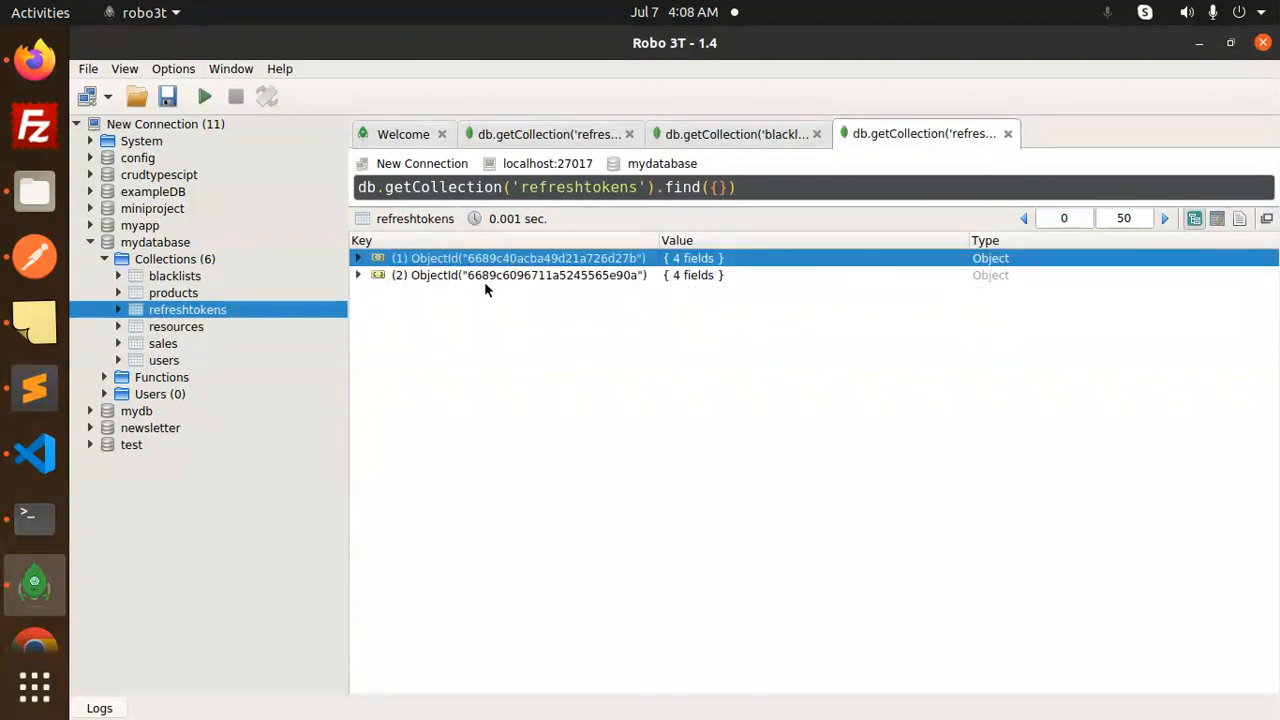
left_click(356, 276)
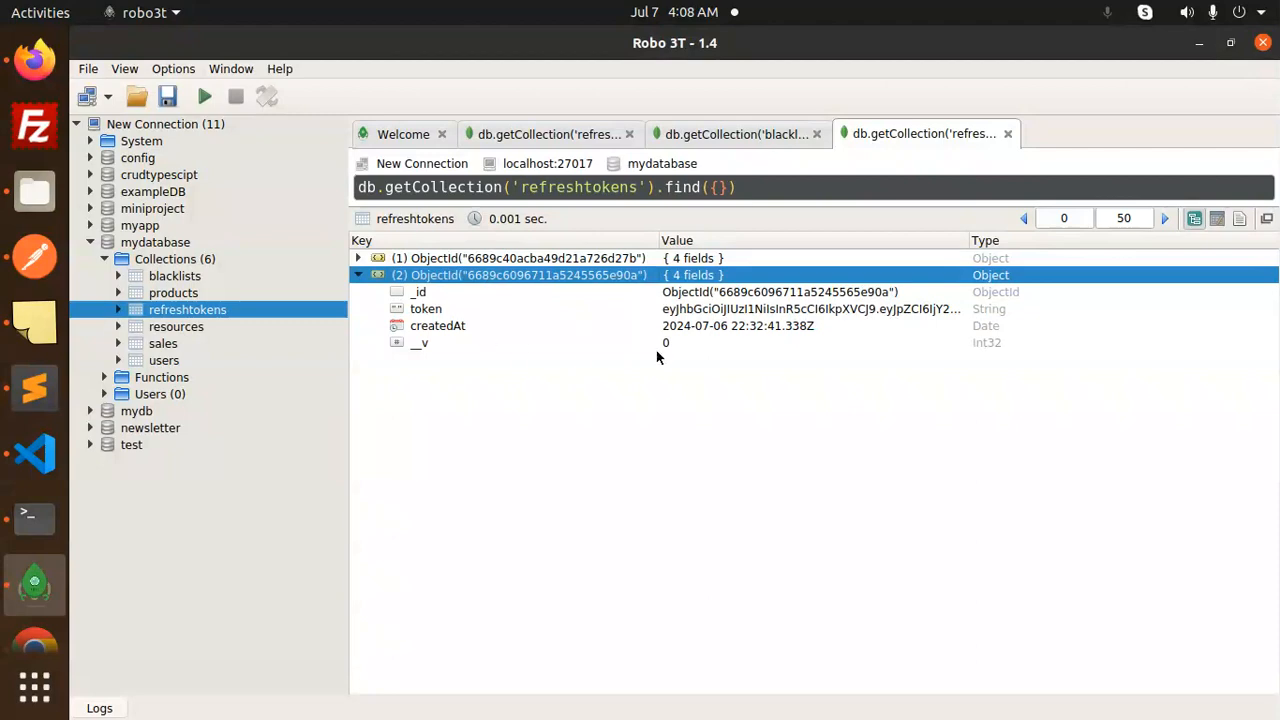
left_click(34, 452)
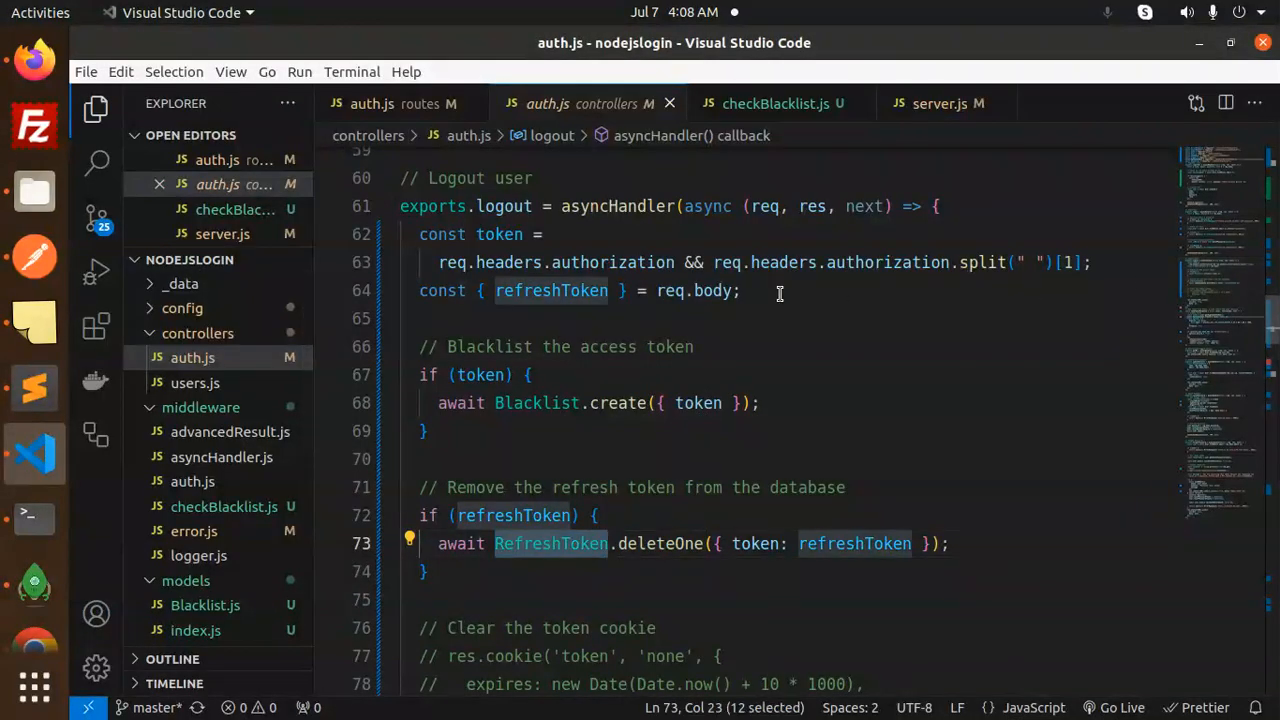
mouse_move(732, 320)
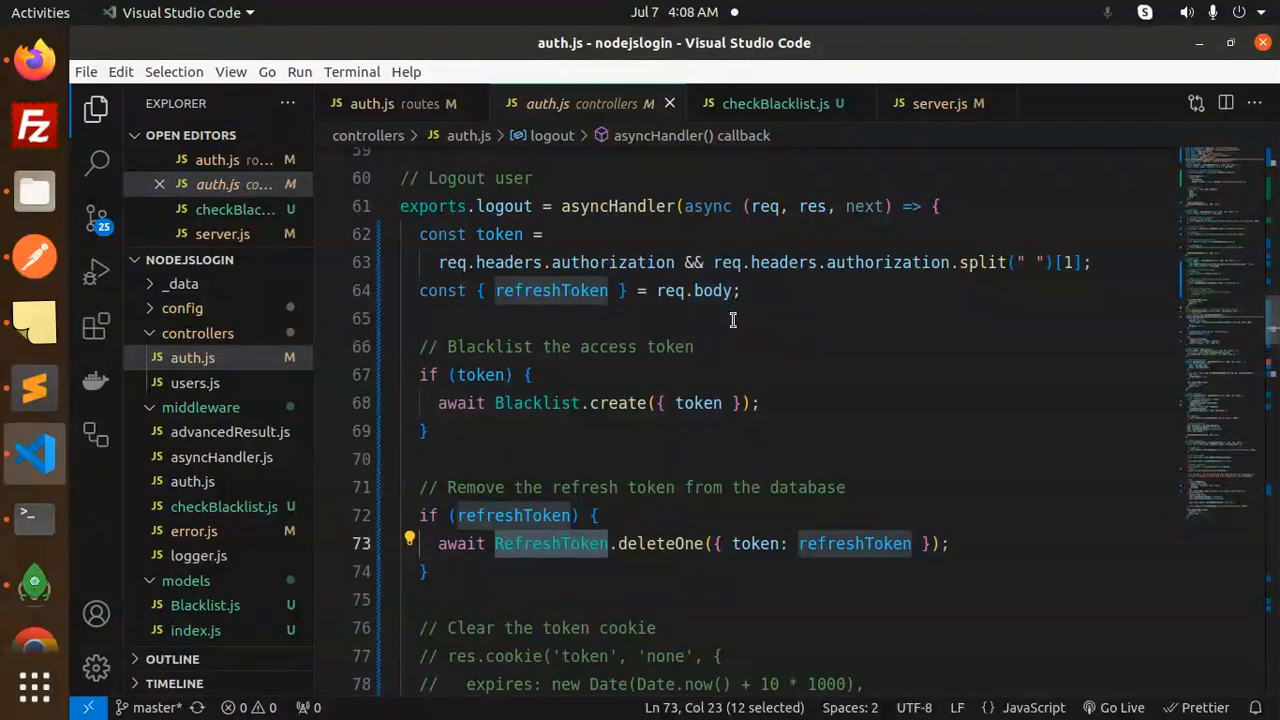
mouse_move(780, 332)
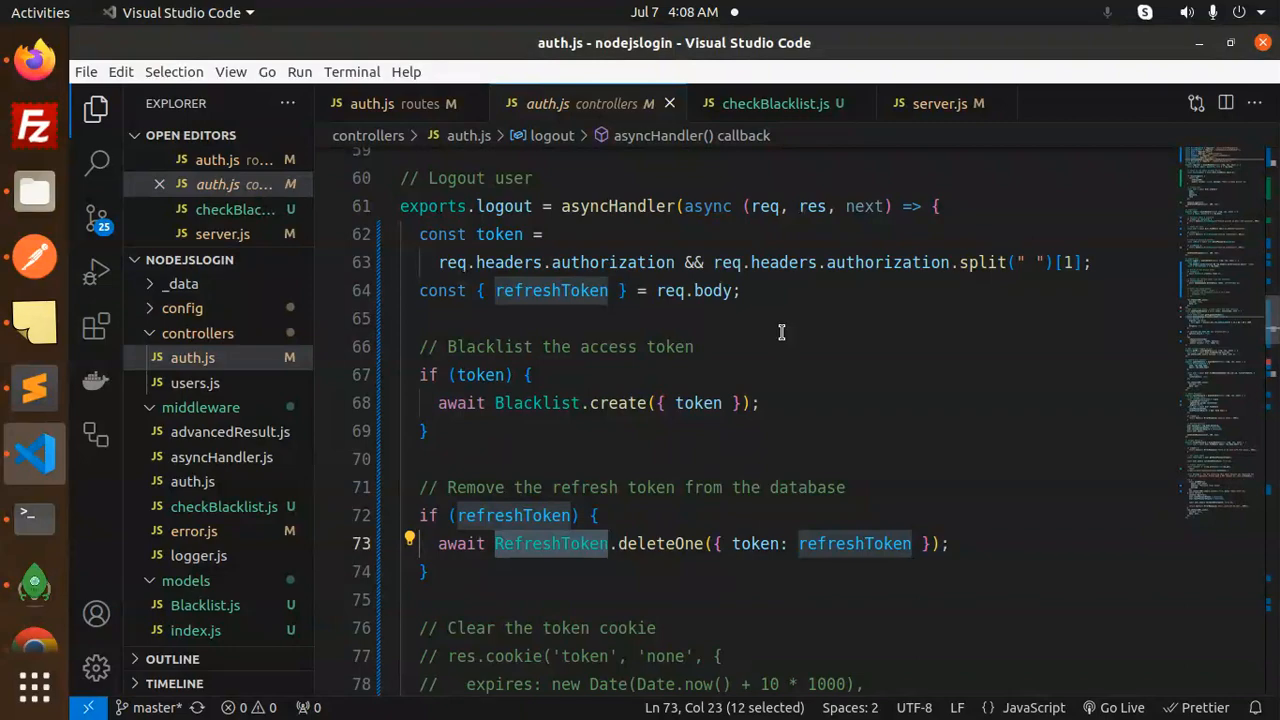
scroll("up", 3)
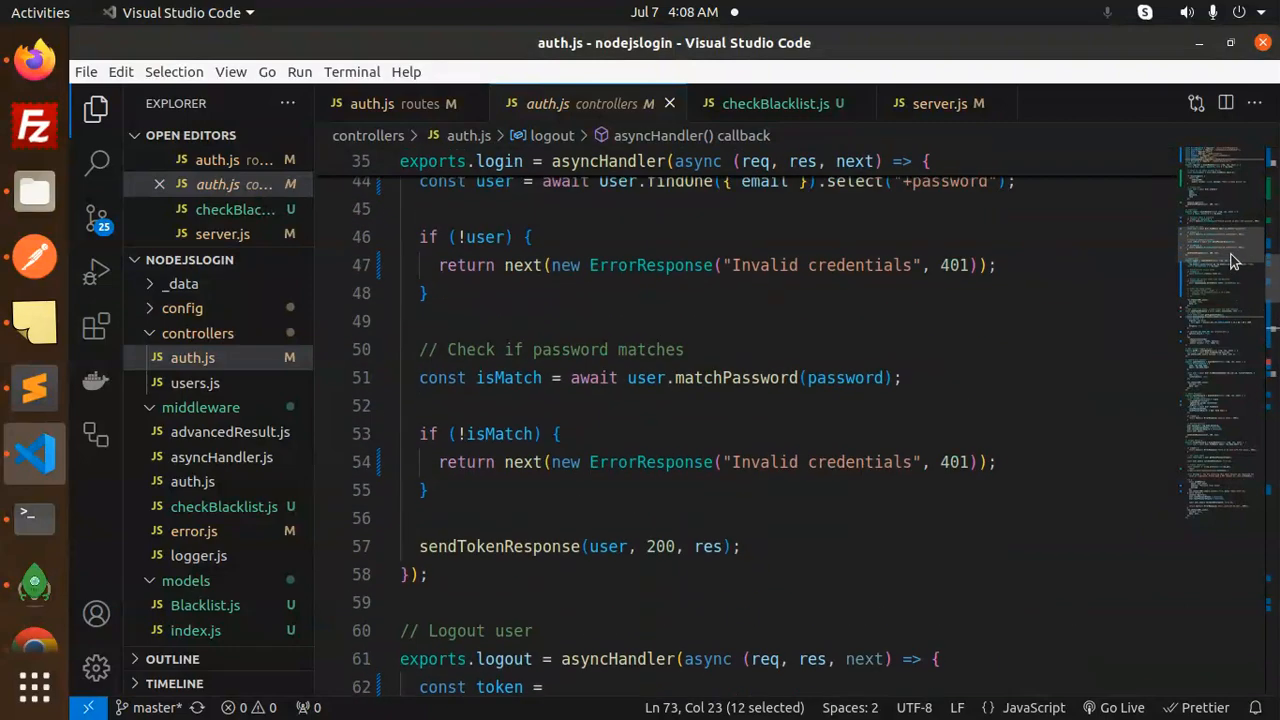
scroll("up", 3)
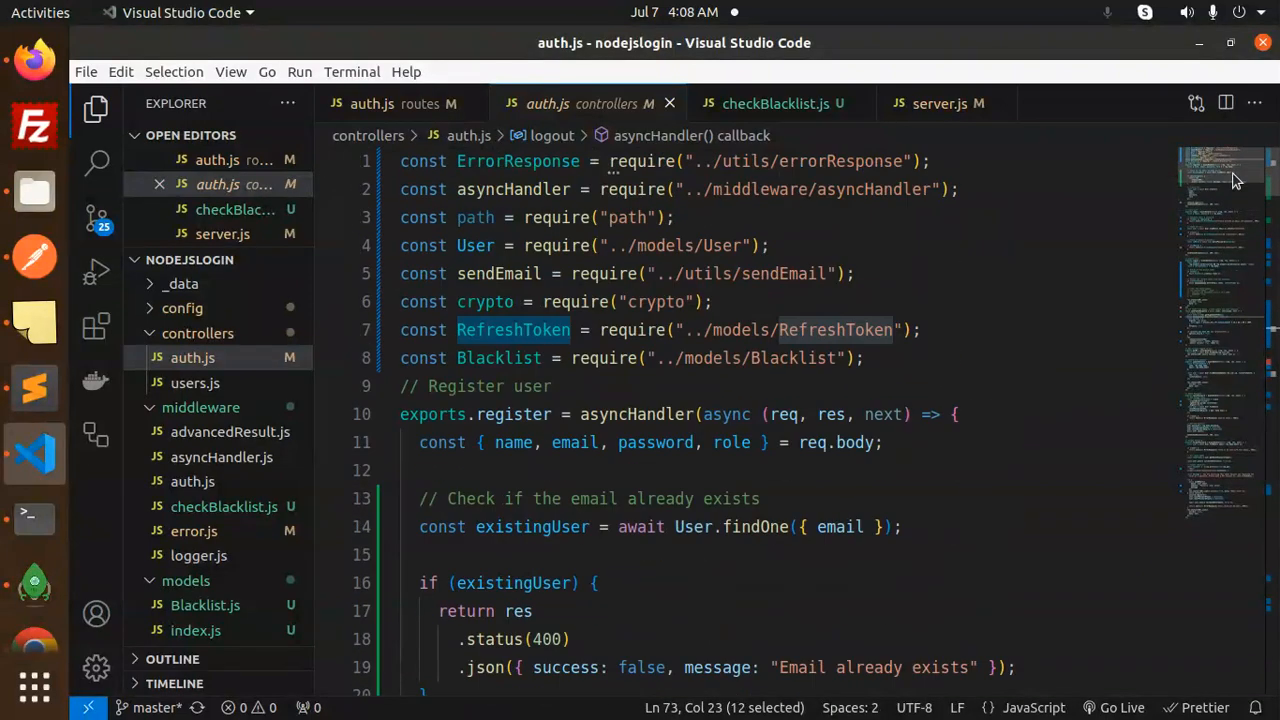
scroll("down", 3)
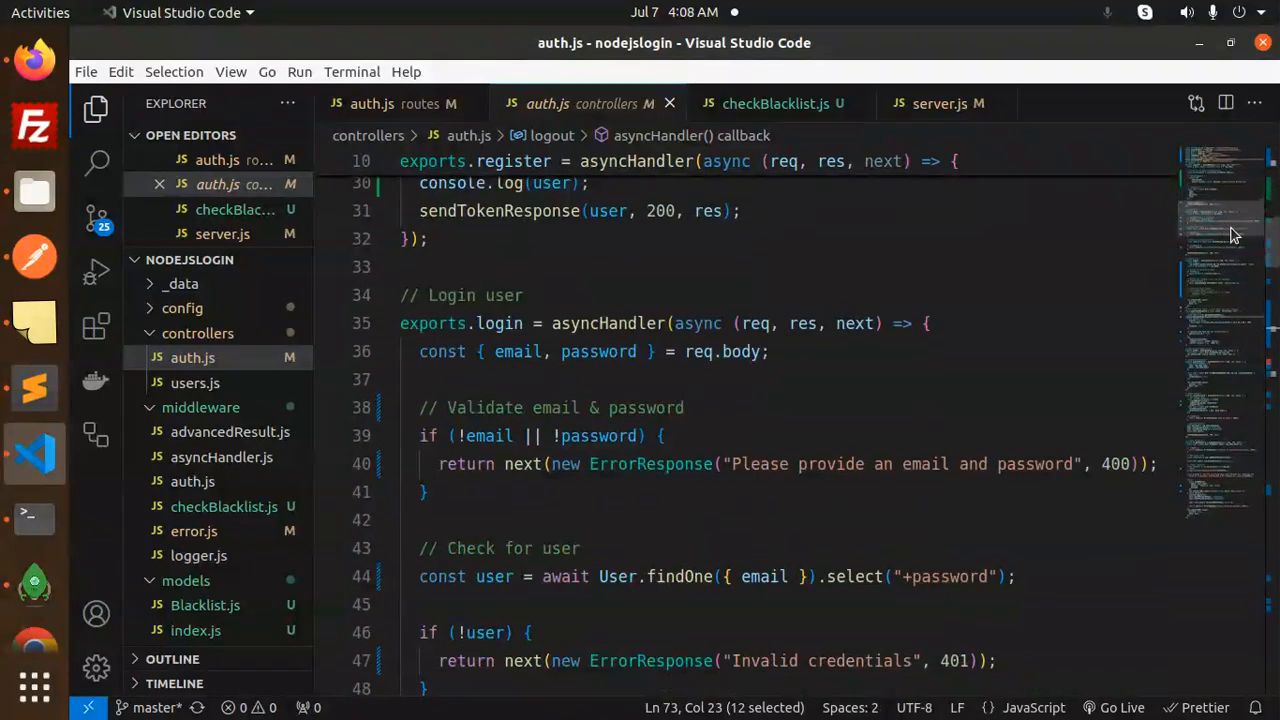
scroll("down", 3)
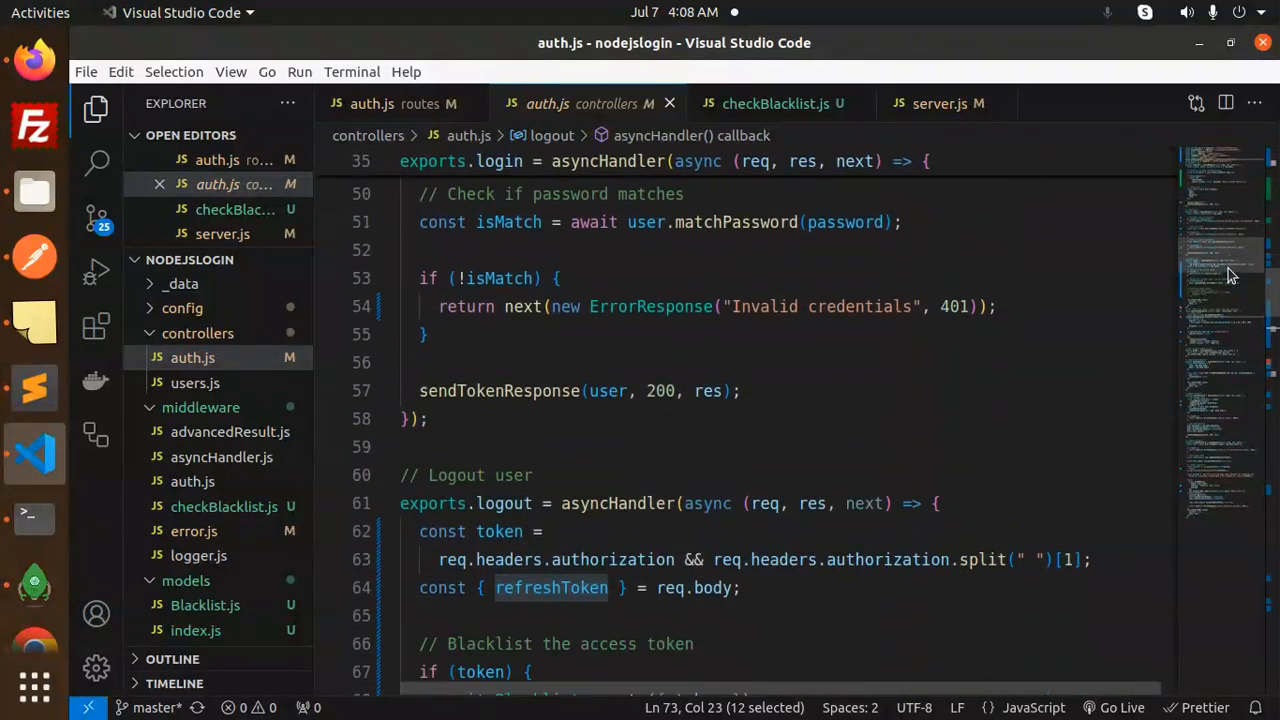
scroll("down", 3)
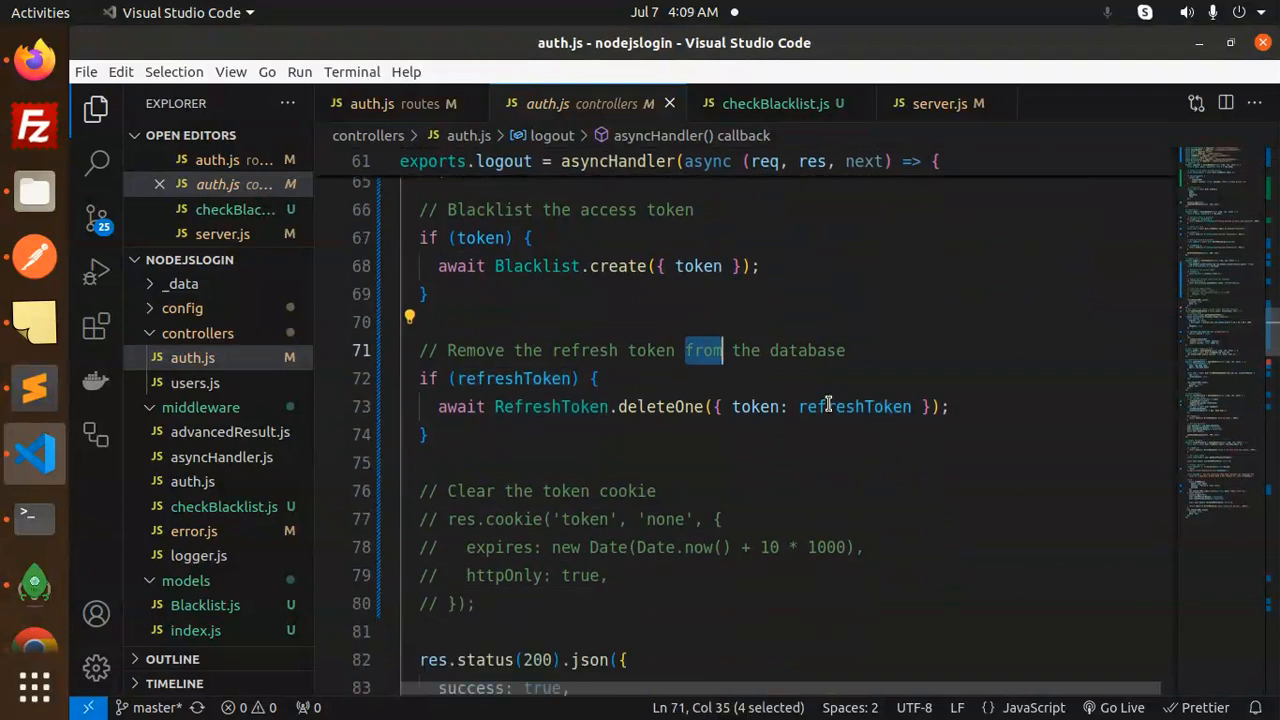
left_click(676, 406)
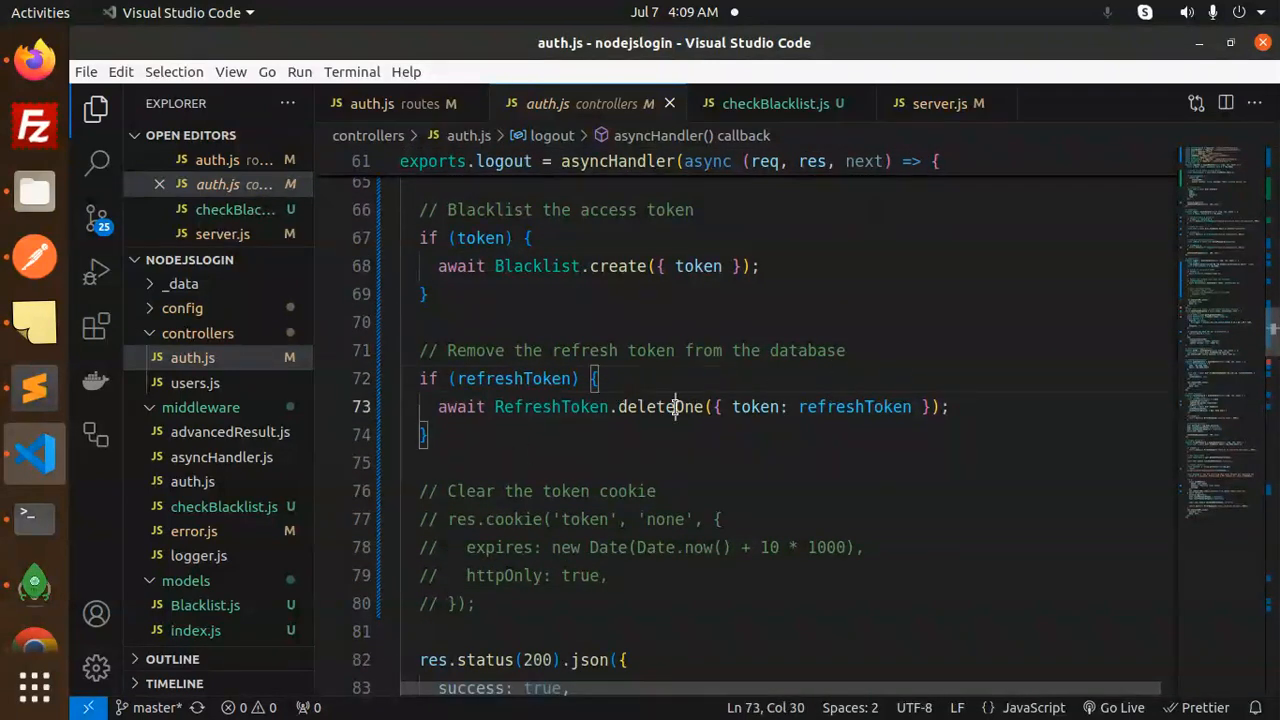
scroll("down", 3)
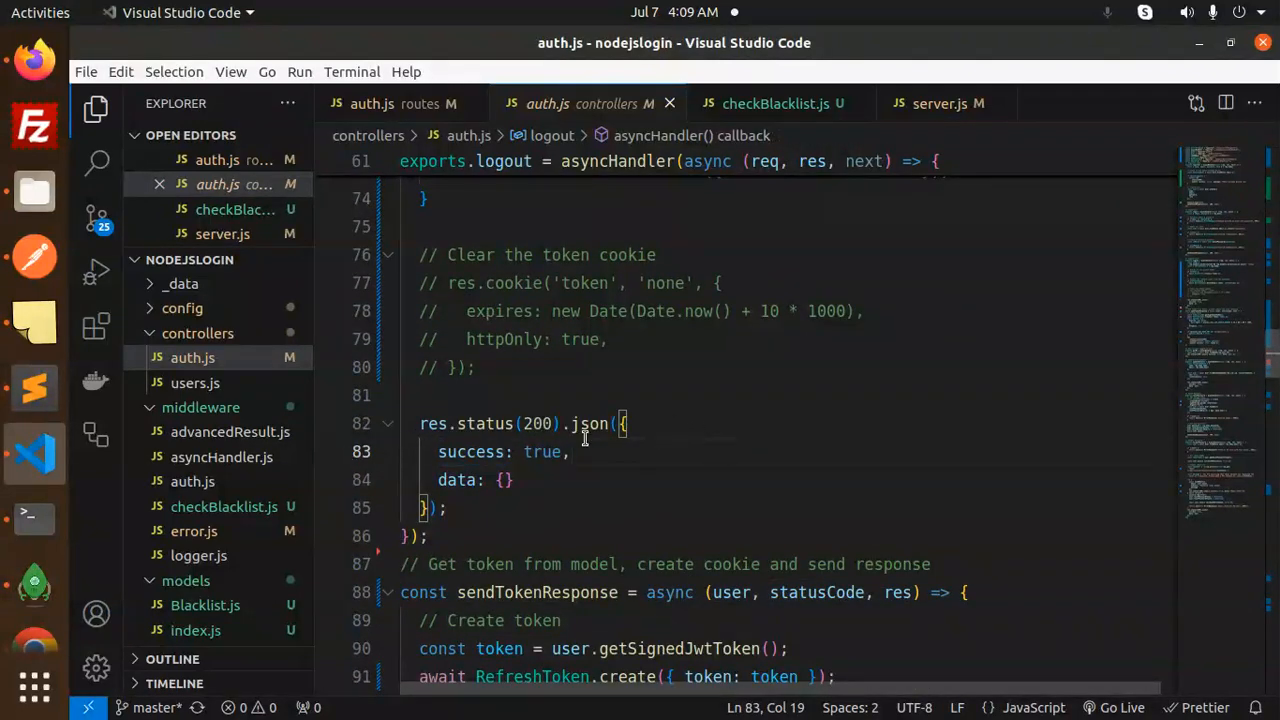
mouse_move(744, 428)
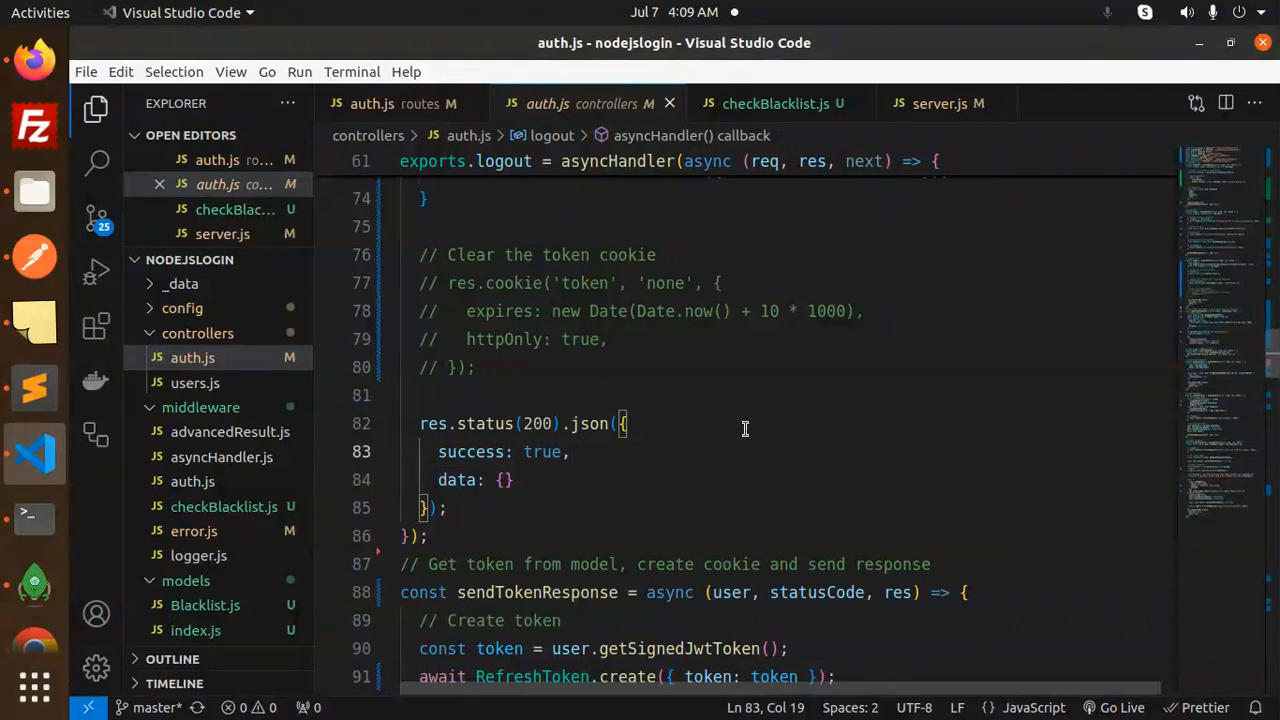
mouse_move(752, 396)
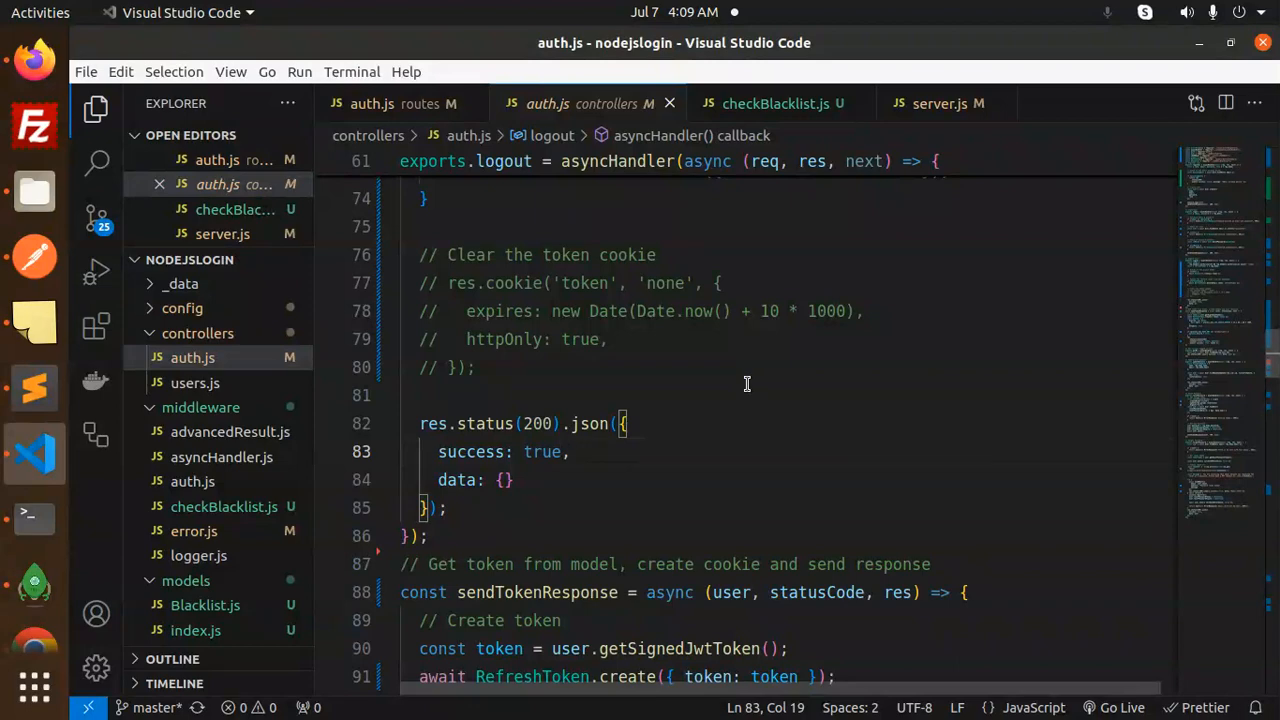
- Show server.js from the checkBlacklist import down to the routes section
left_click(938, 104)
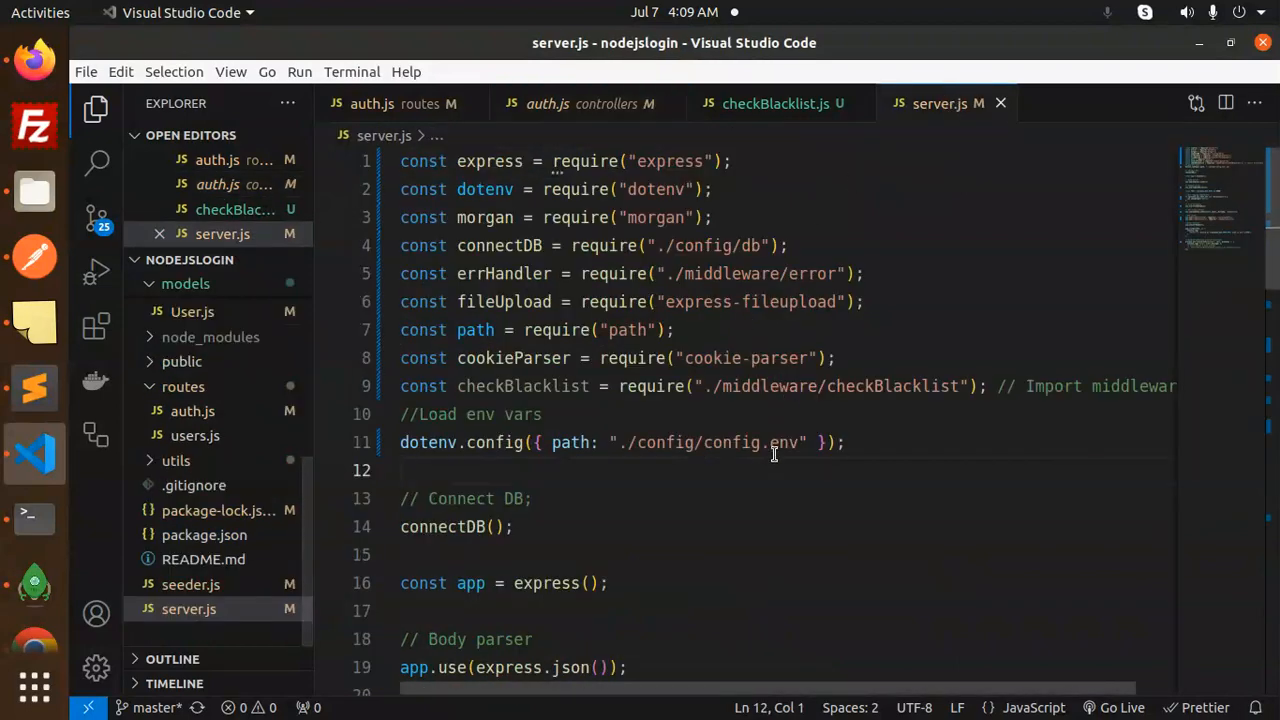
mouse_move(732, 414)
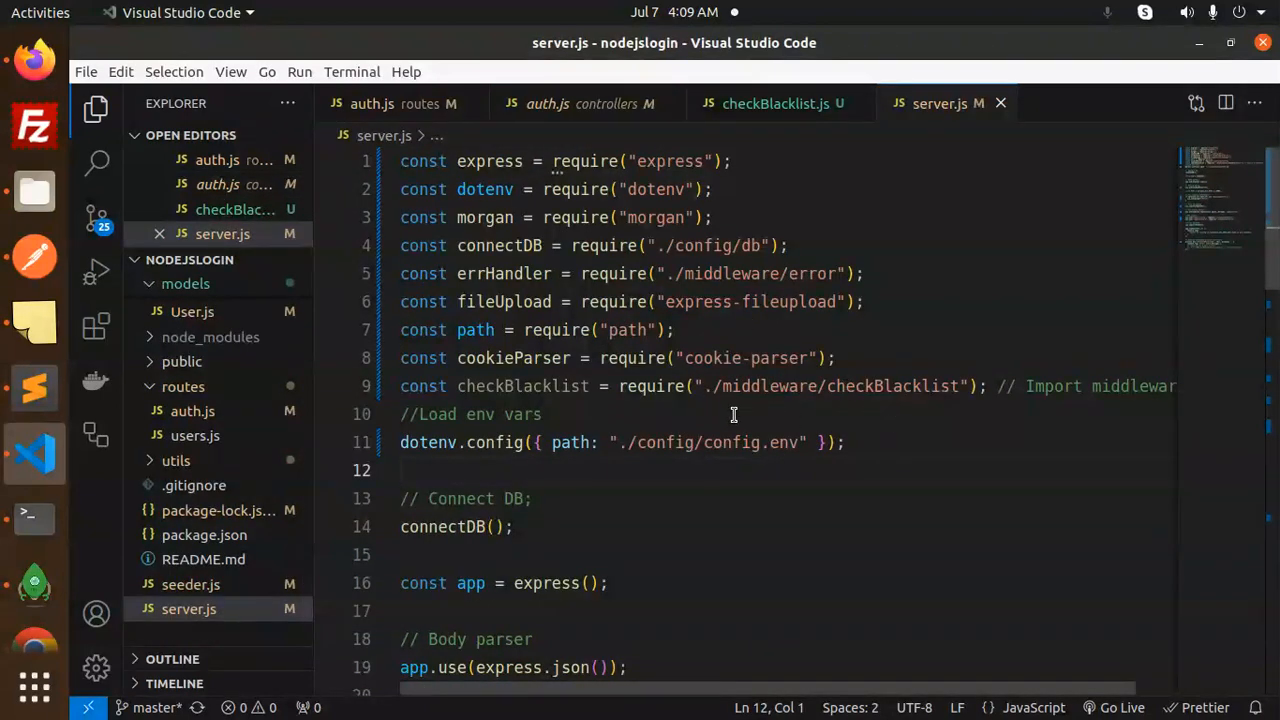
scroll("down", 3)
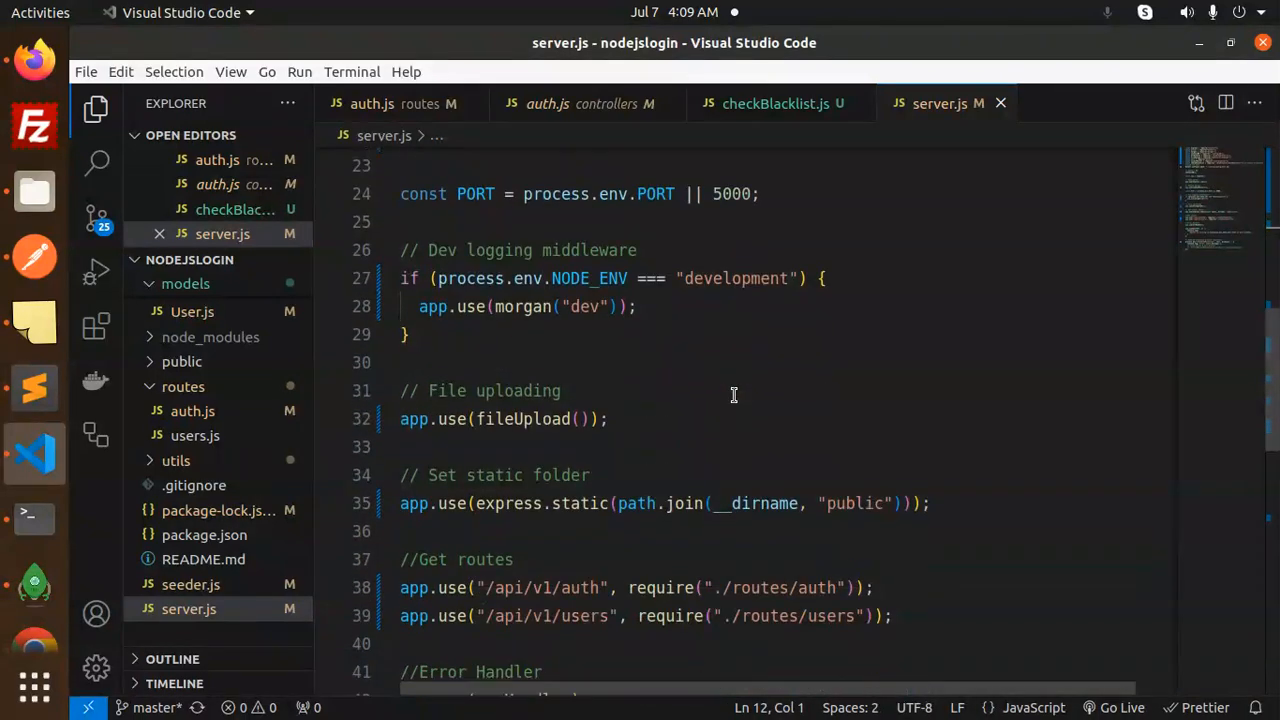
scroll("down", 3)
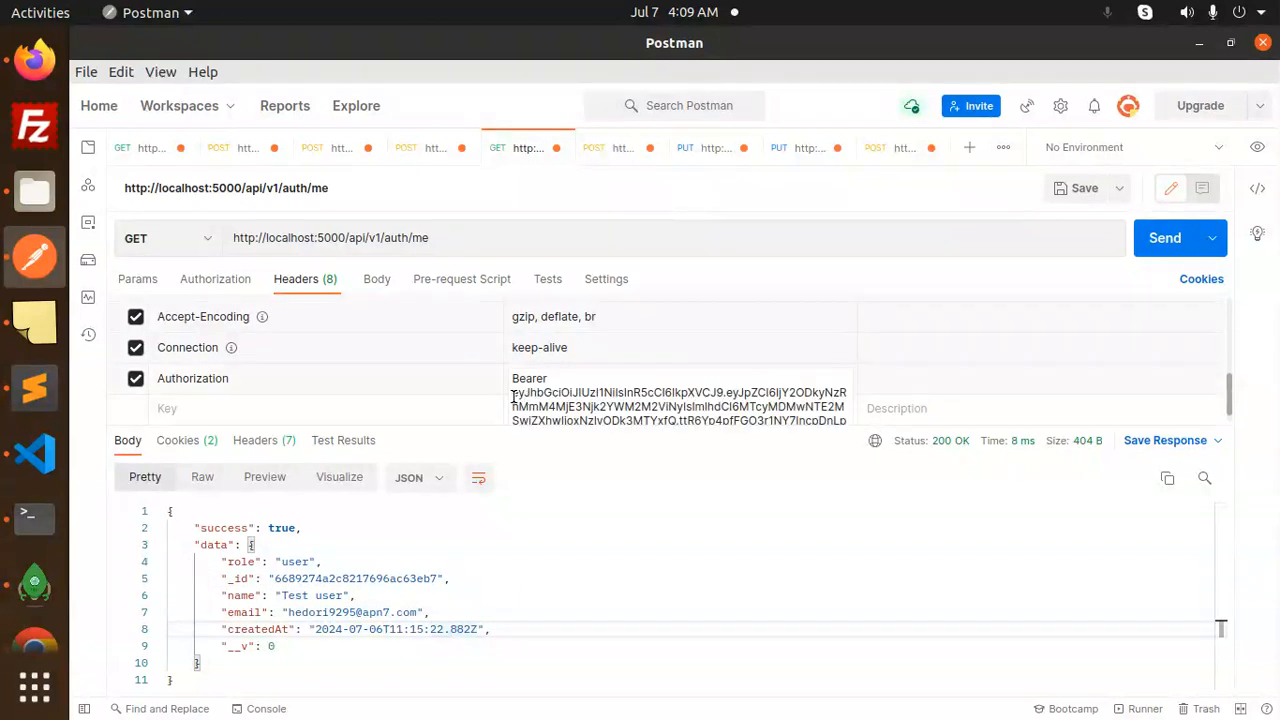
- Select the Bearer token on /auth/me, then switch to the POST logout request
double_click(678, 400)
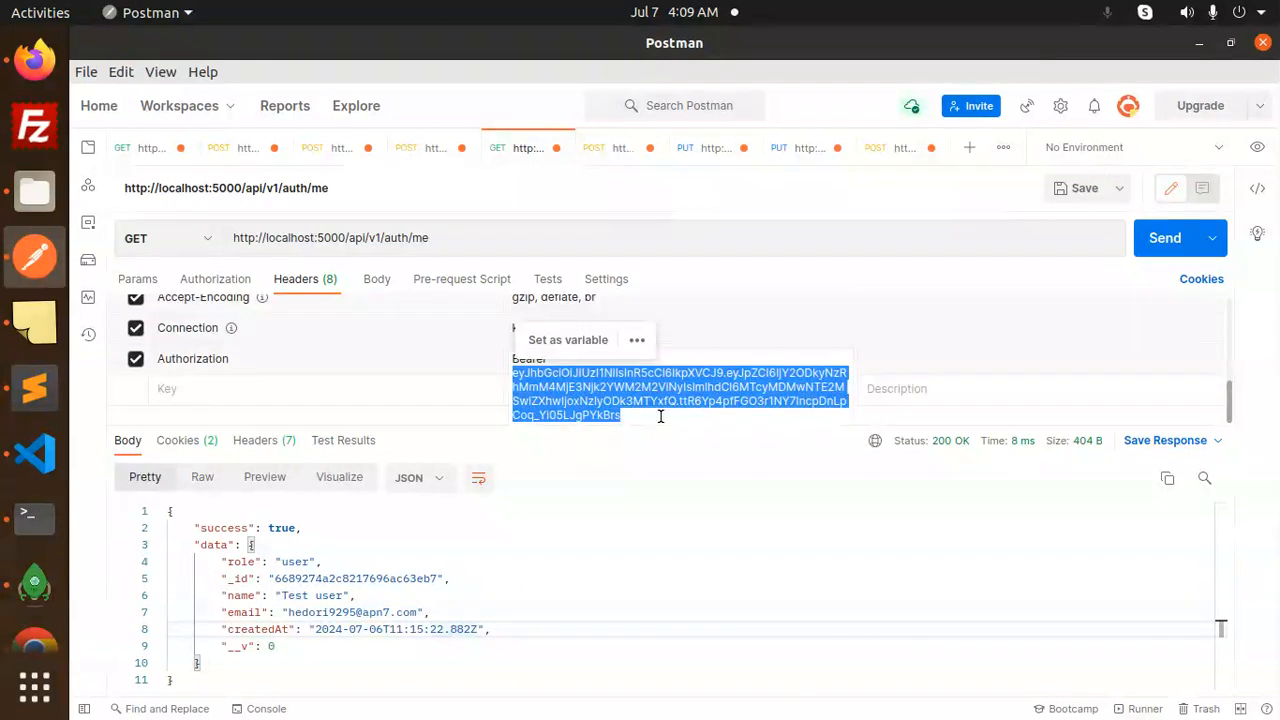
mouse_move(838, 148)
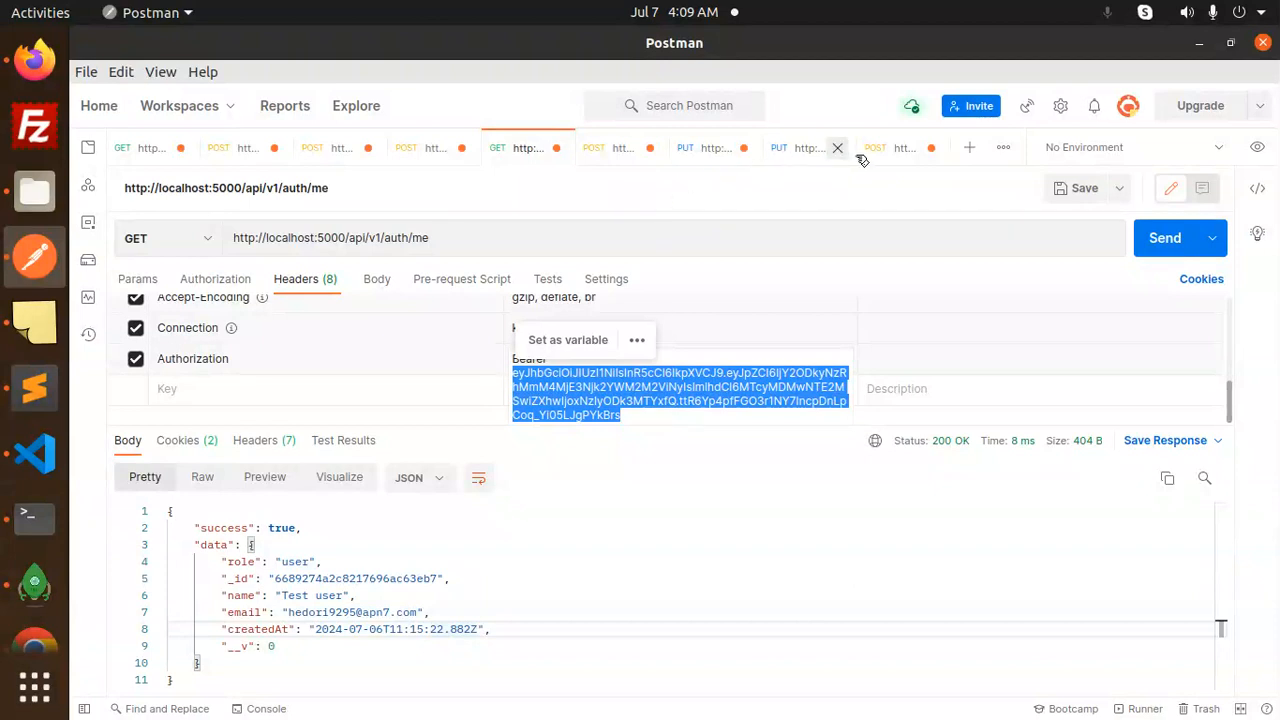
left_click(904, 148)
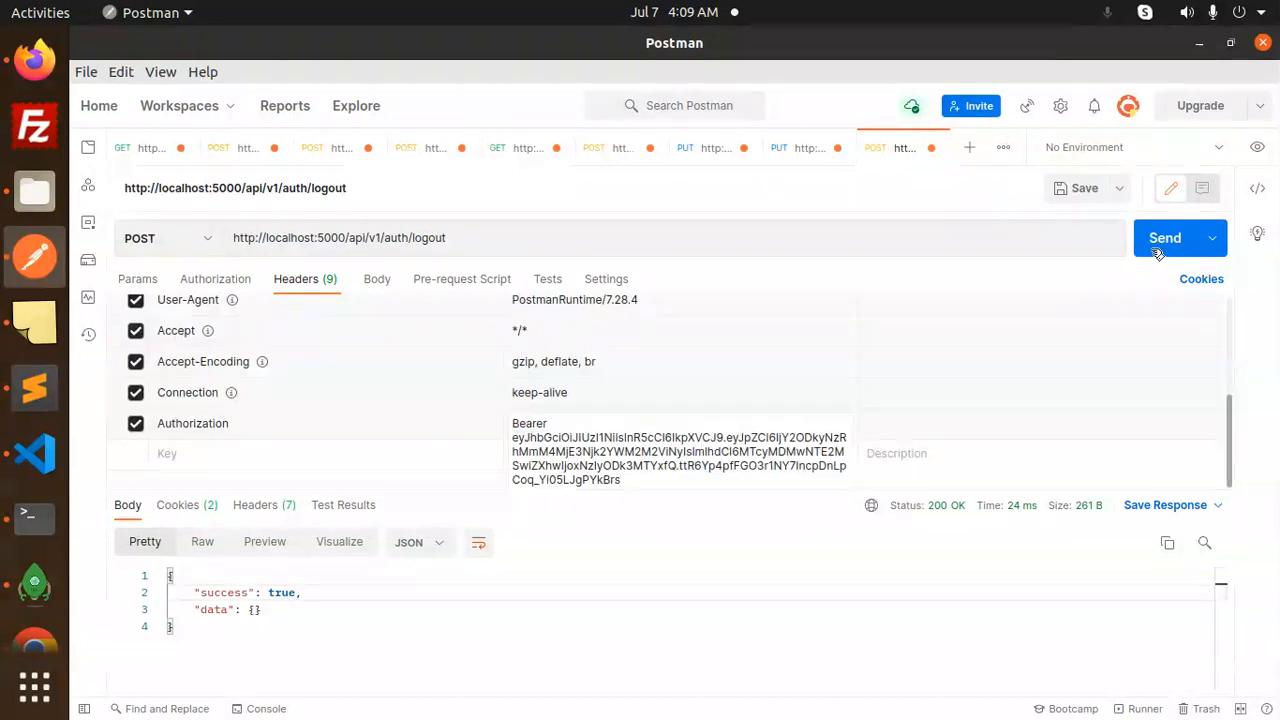
- Send POST /api/v1/auth/logout for a 200 success, then return to GET /auth/me
double_click(280, 592)
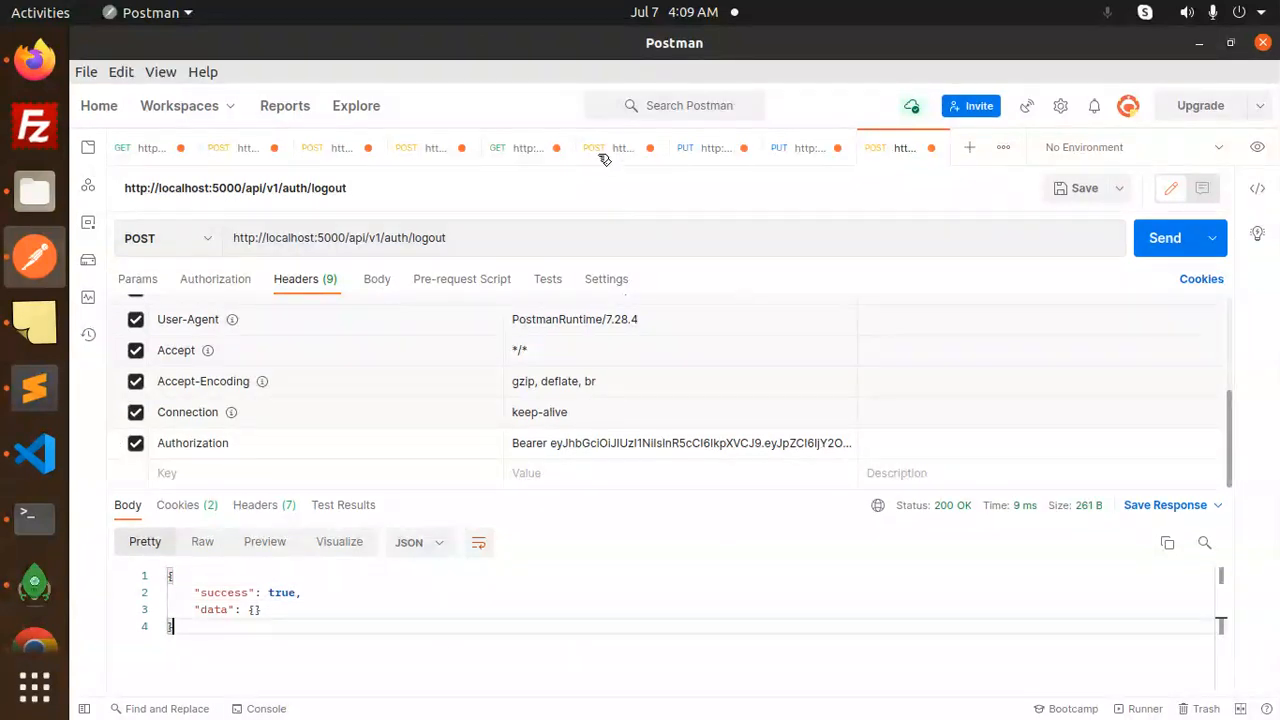
left_click(528, 148)
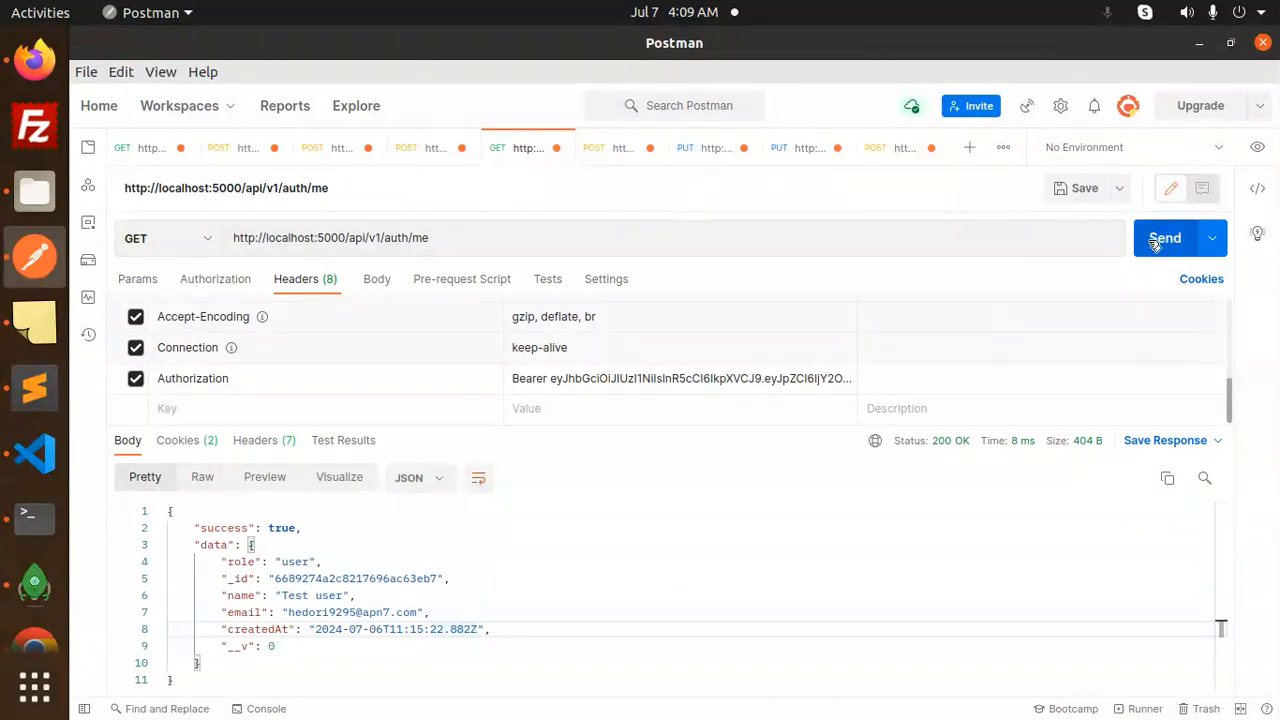
- Resend GET /api/v1/auth/me with the logged-out token, getting 401 'Token is blacklisted'
left_click(1164, 236)
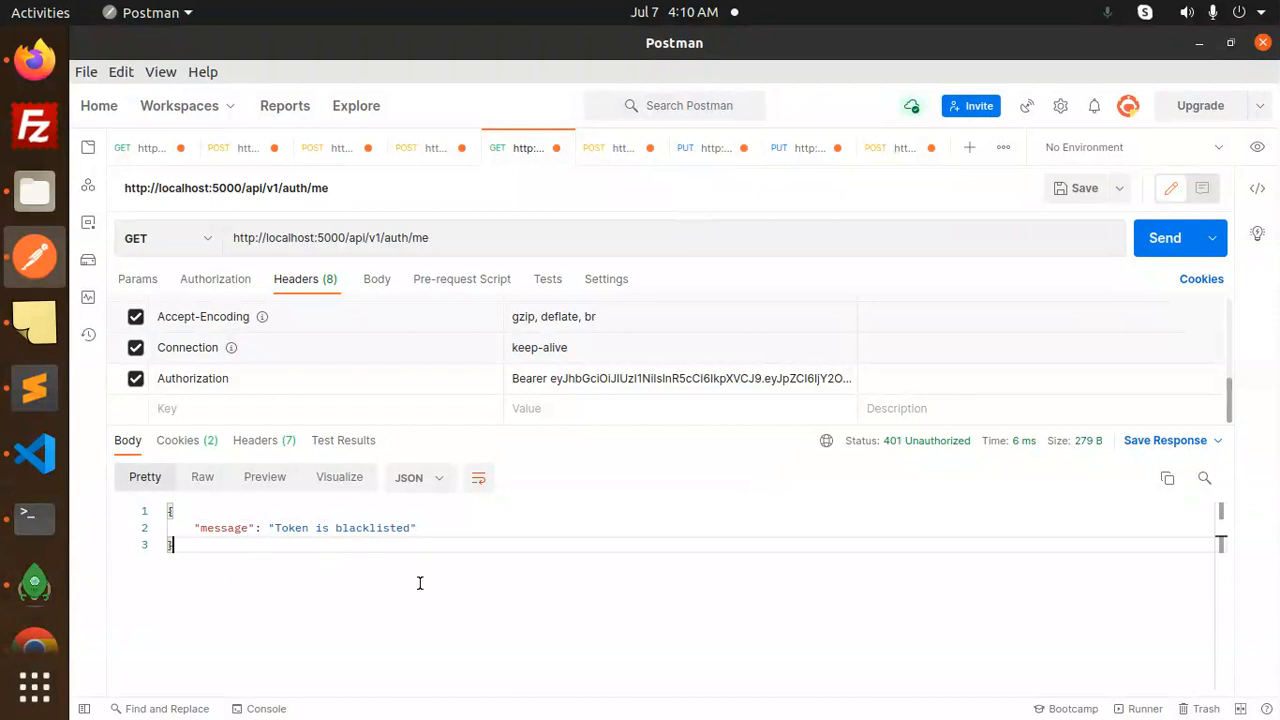
mouse_move(472, 598)
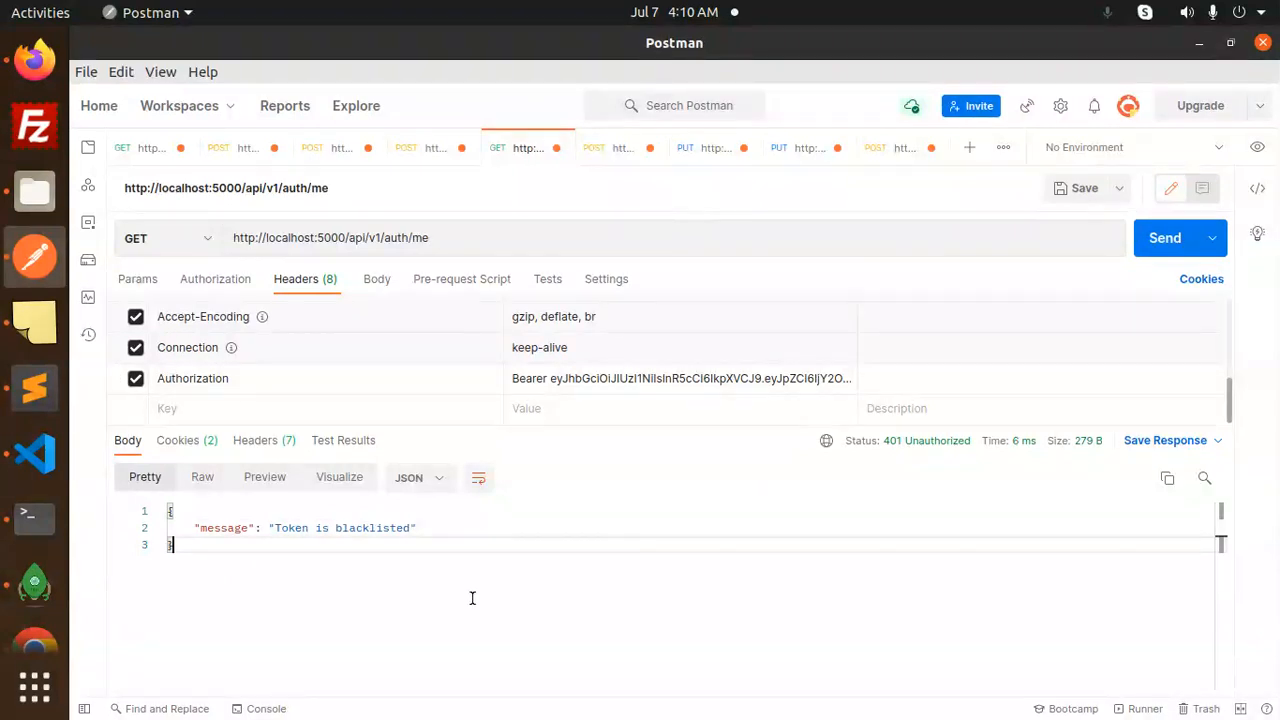
mouse_move(552, 604)
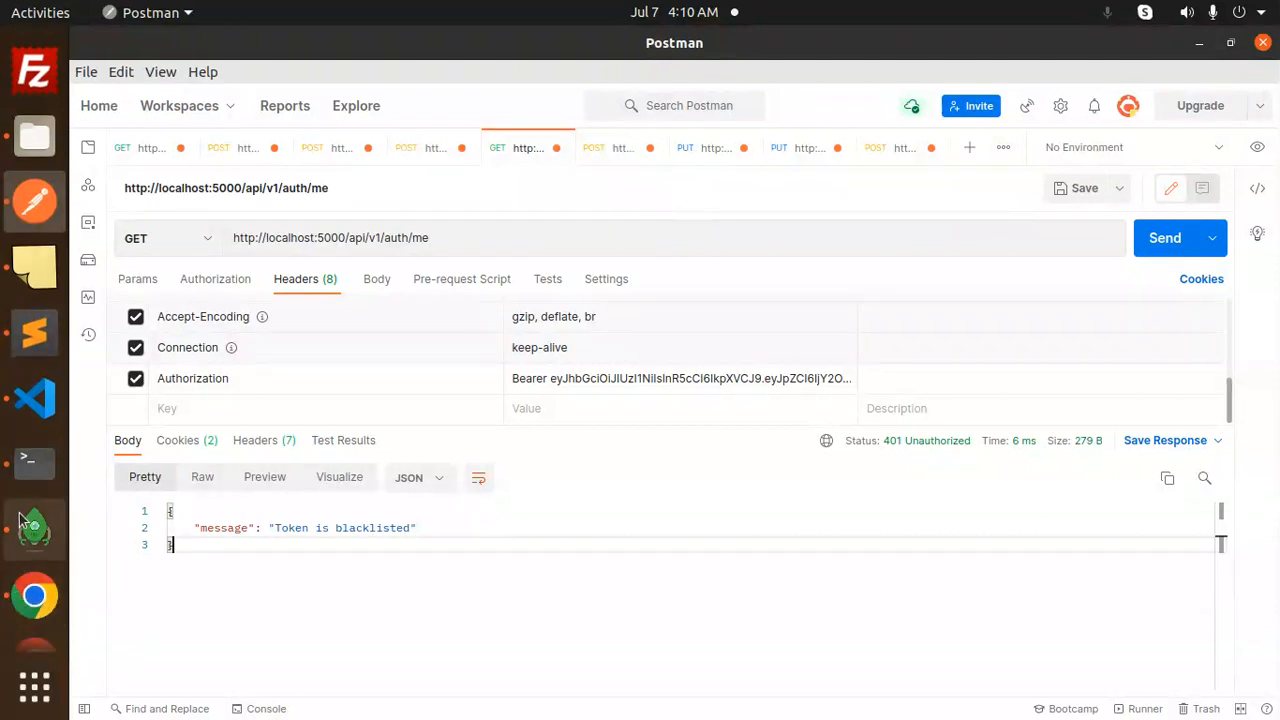
mouse_move(32, 460)
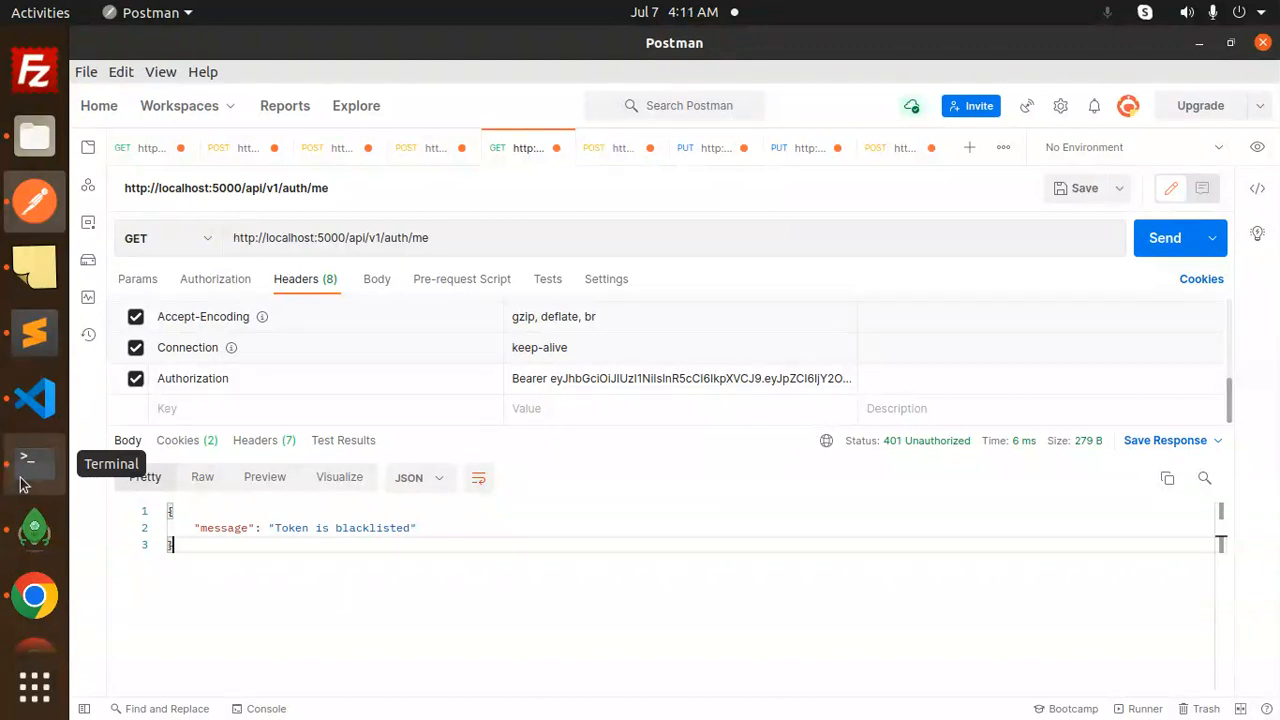
mouse_move(16, 610)
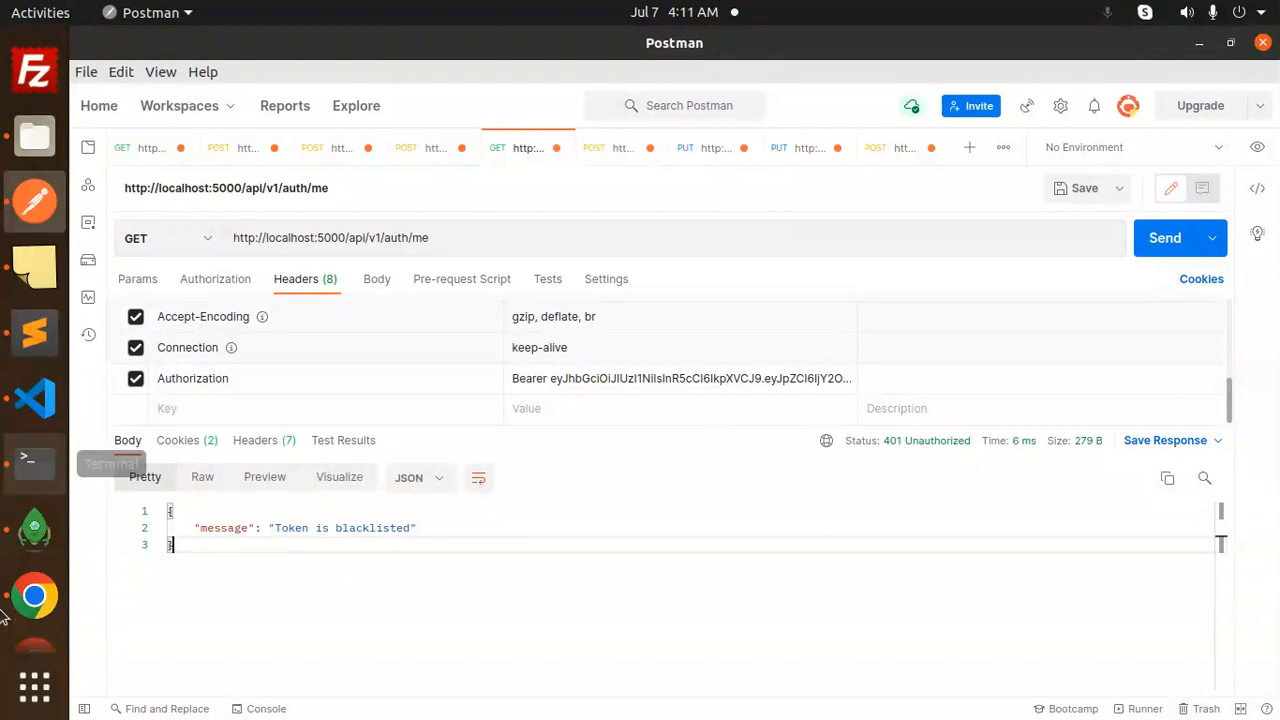